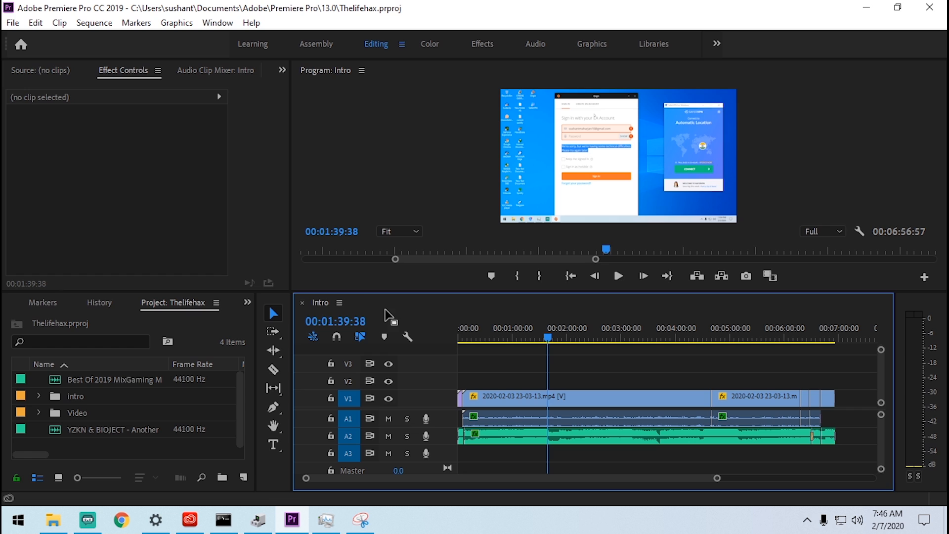
mouse_move(338, 168)
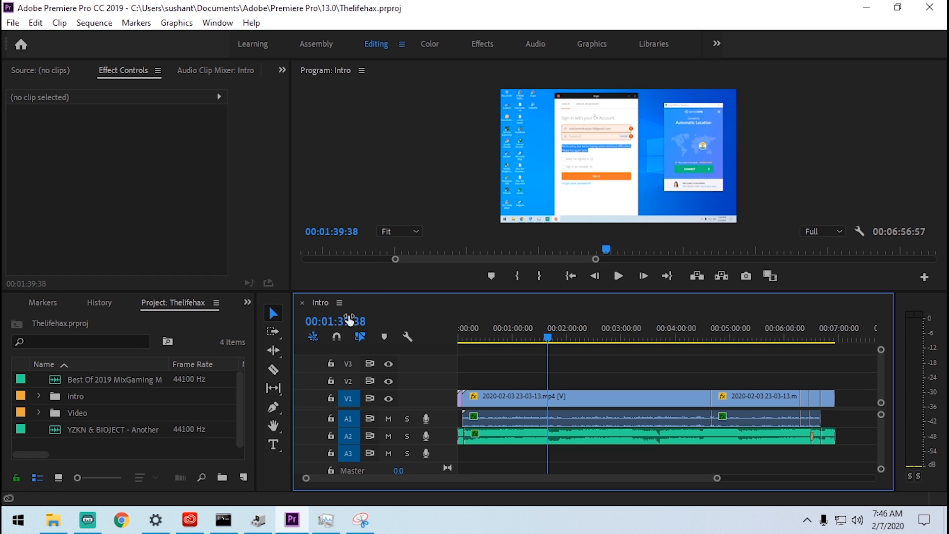
mouse_move(376, 135)
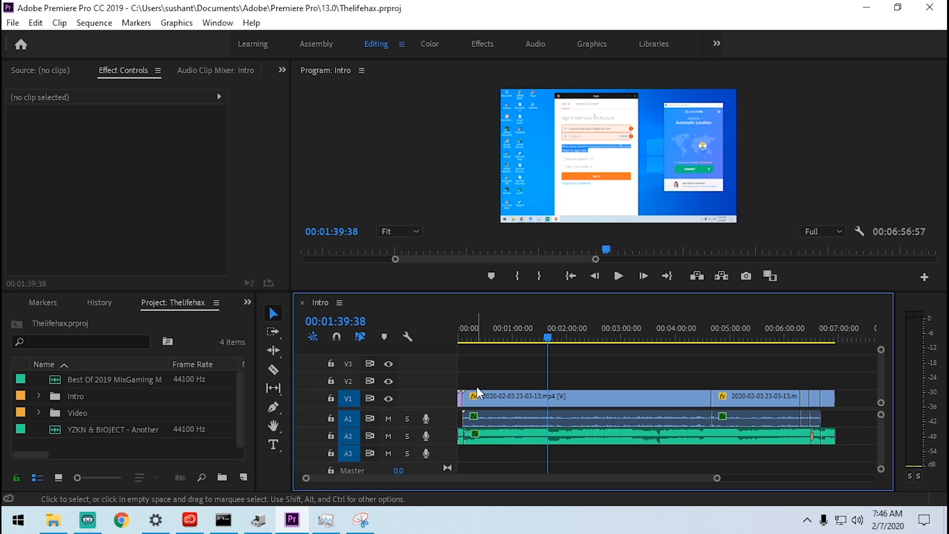
mouse_move(513, 257)
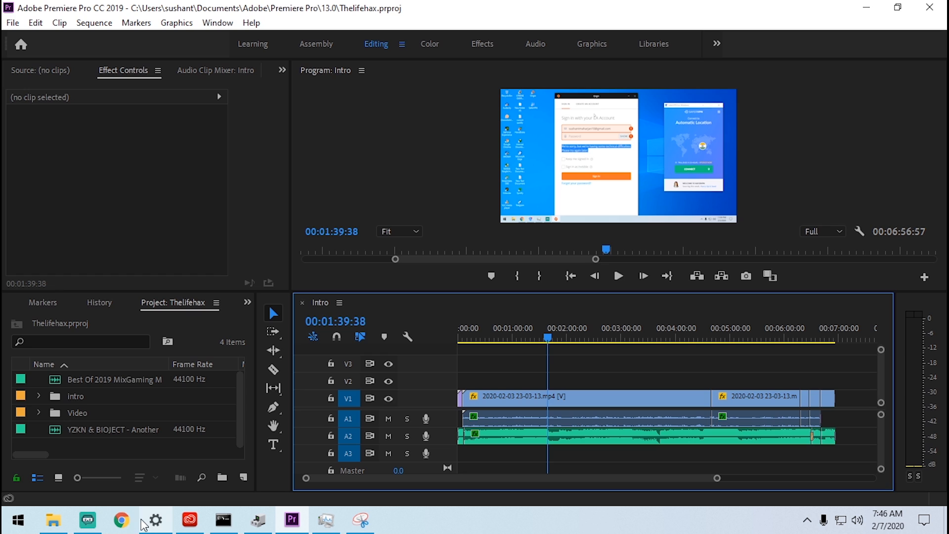
mouse_move(121, 520)
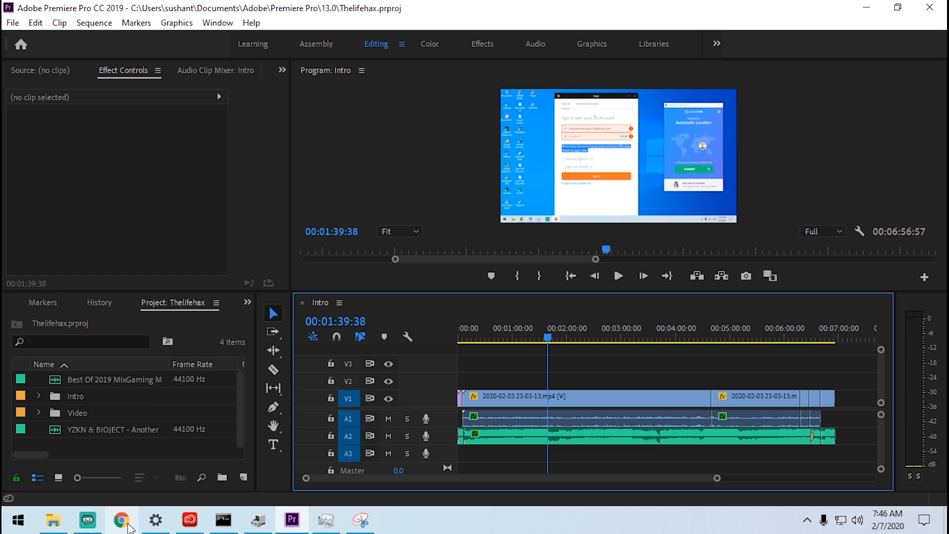
mouse_move(157, 477)
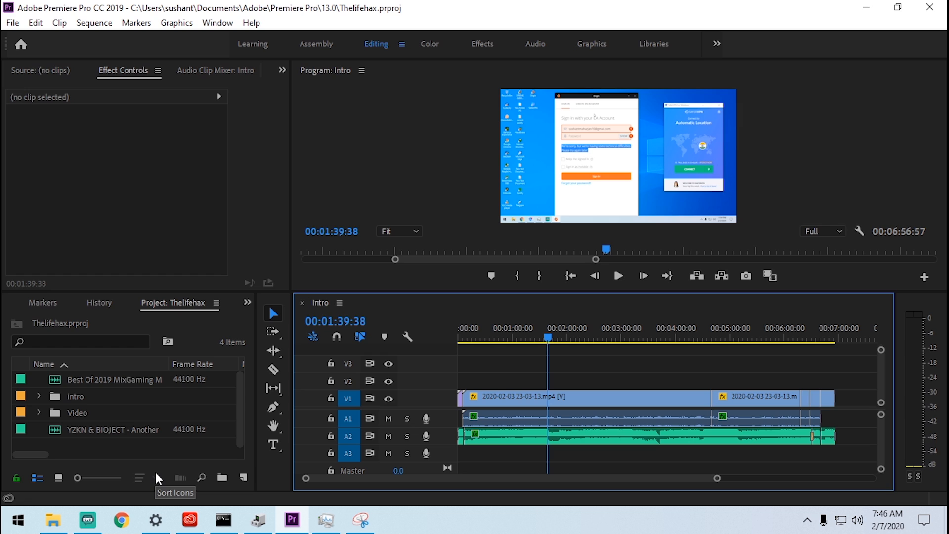
mouse_move(587, 342)
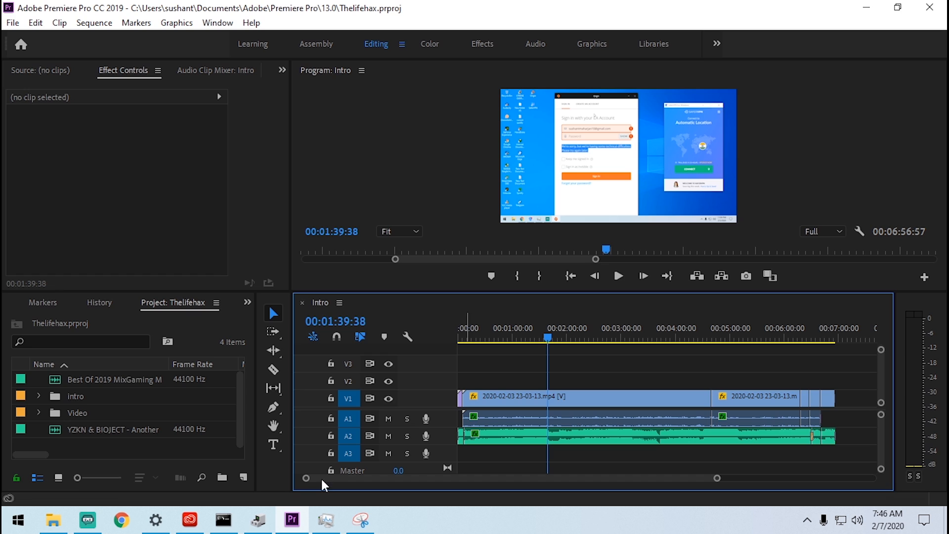
mouse_move(428, 385)
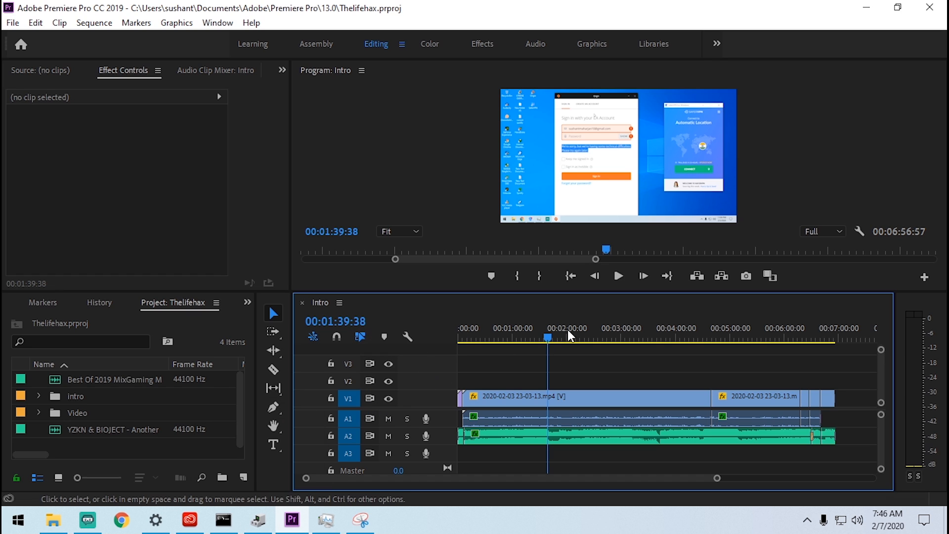
Turn off Export Audio for the H.264 export and confirm Performance shows Hardware Encoding.
click(551, 338)
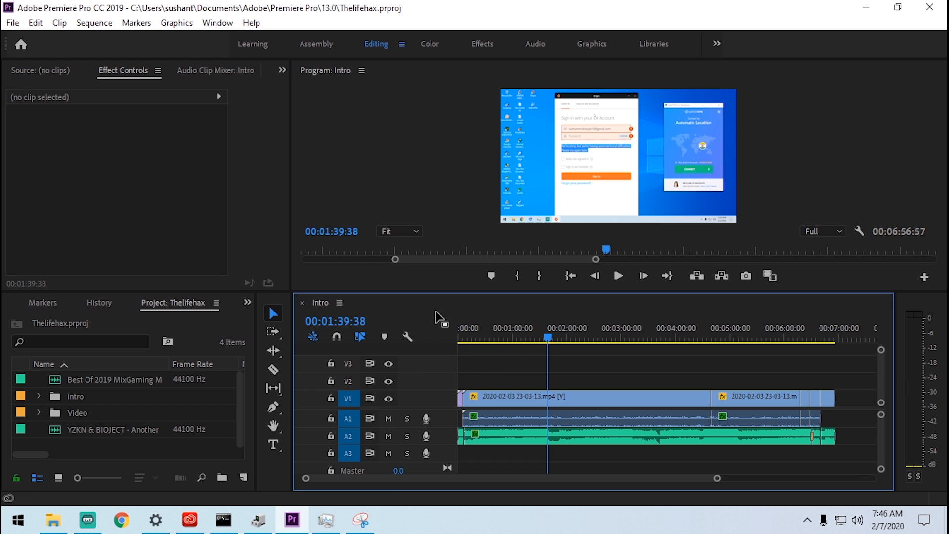
mouse_move(432, 220)
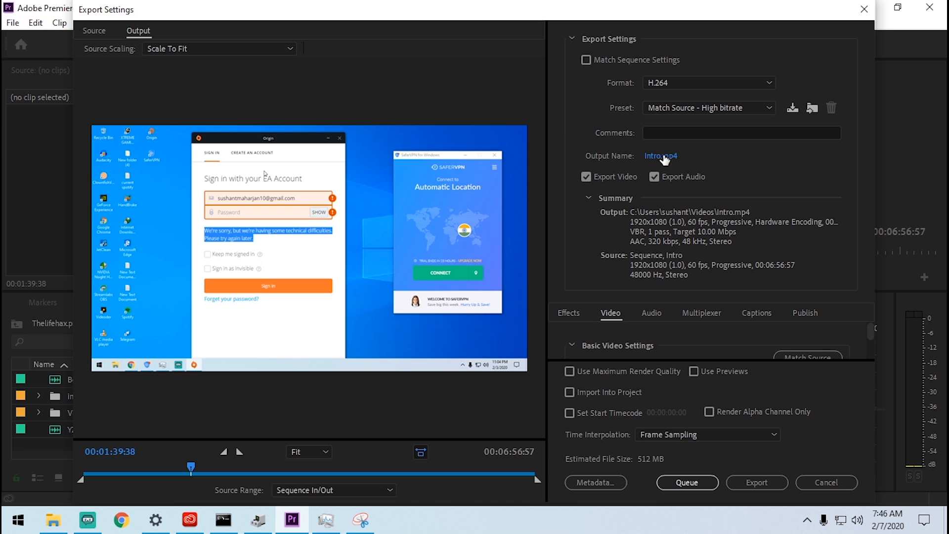
click(655, 176)
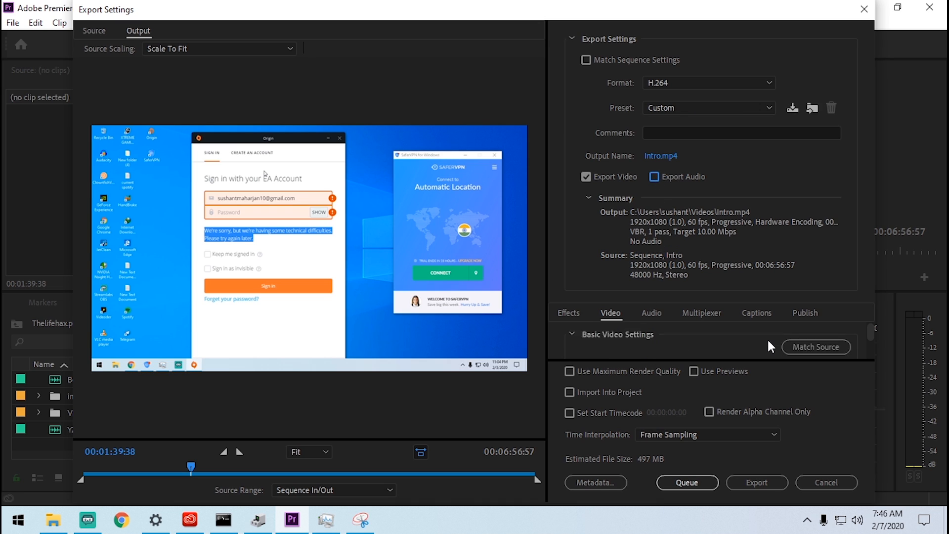
scroll(down, 3)
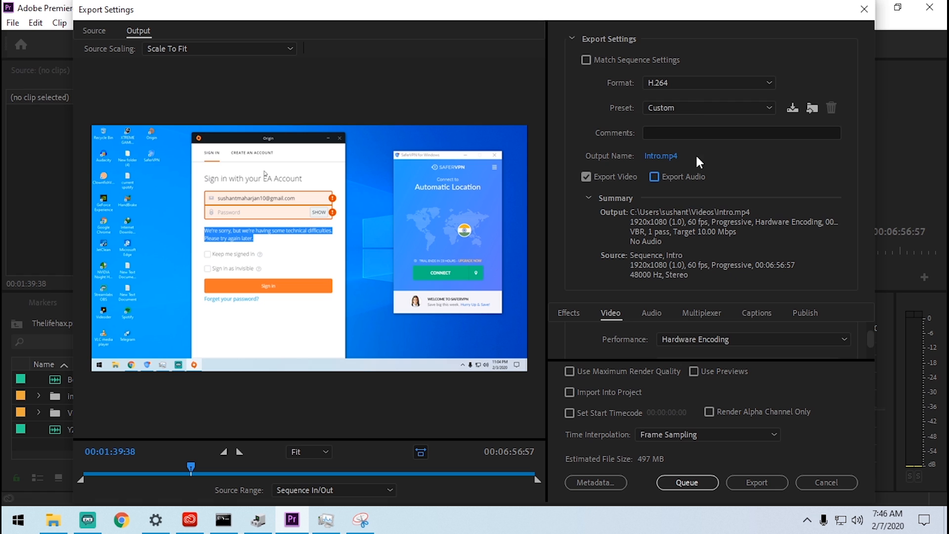
mouse_move(786, 160)
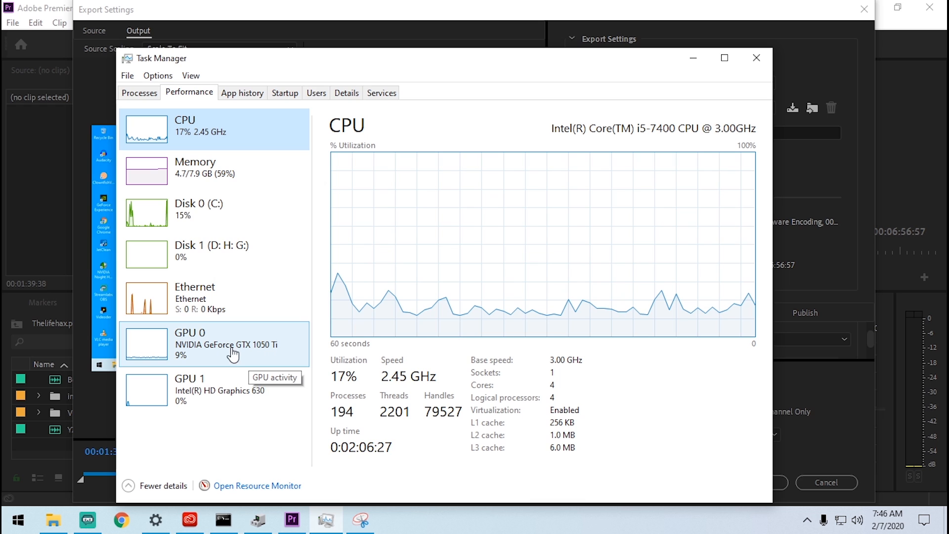
View GPU 0 (NVIDIA GeForce GTX 1050 Ti) performance and its Video Encode usage in Task Manager.
click(214, 389)
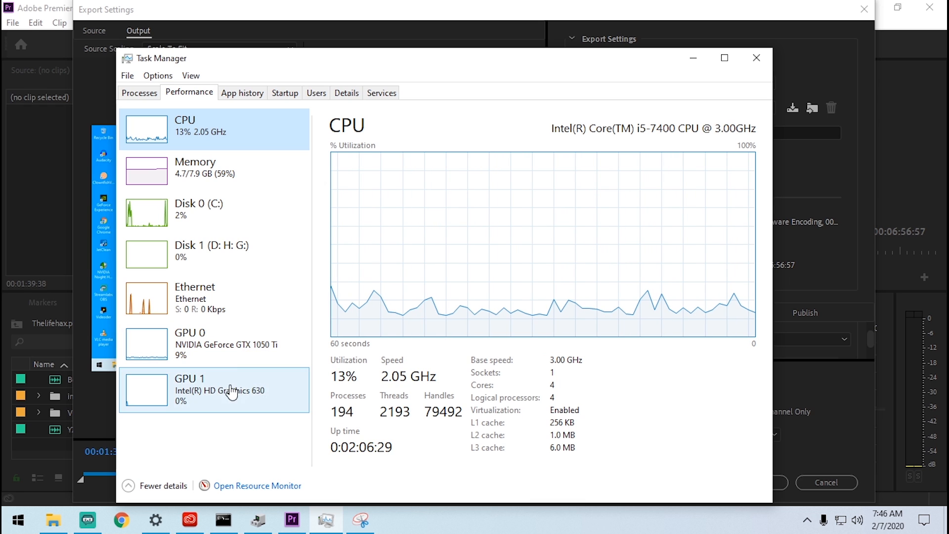
click(212, 343)
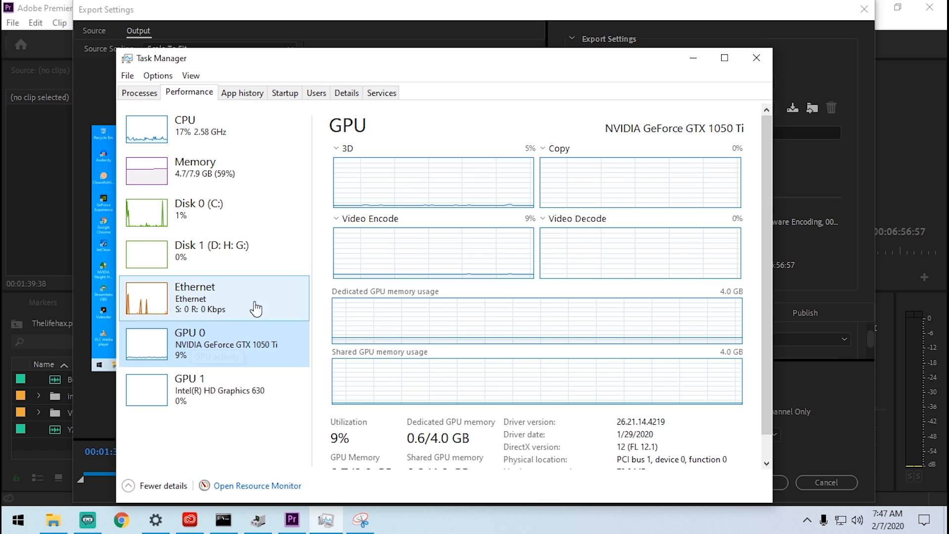
mouse_move(242, 351)
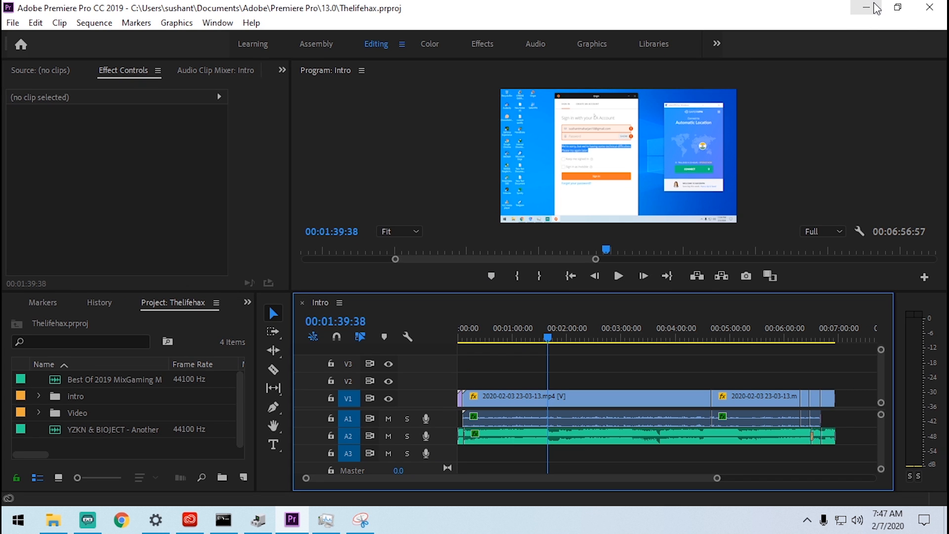
Minimize Premiere Pro and bring up the Windows Start menu over the desktop.
click(870, 7)
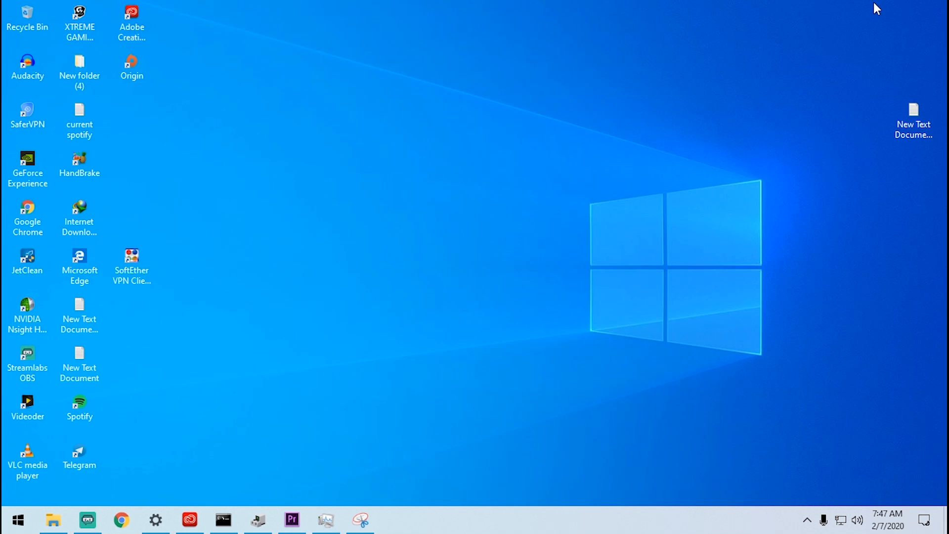
mouse_move(372, 409)
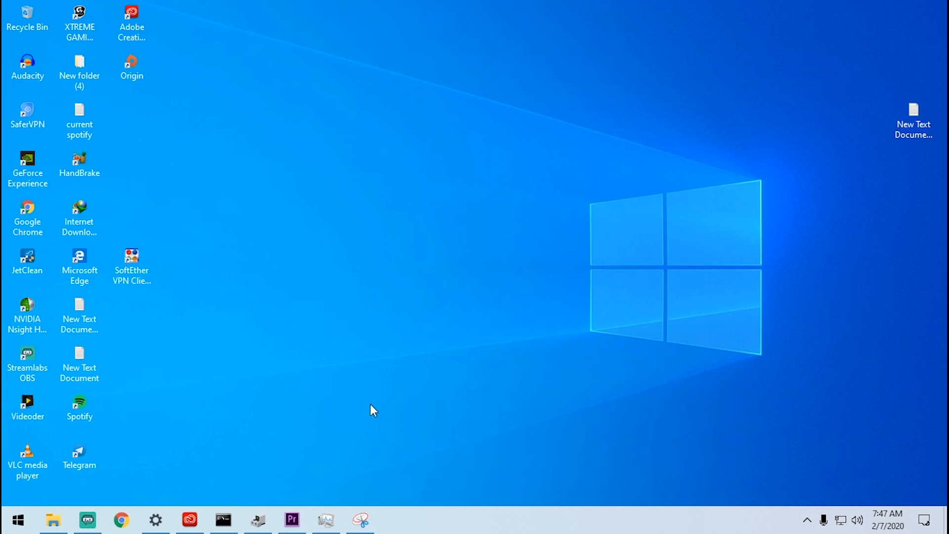
click(189, 519)
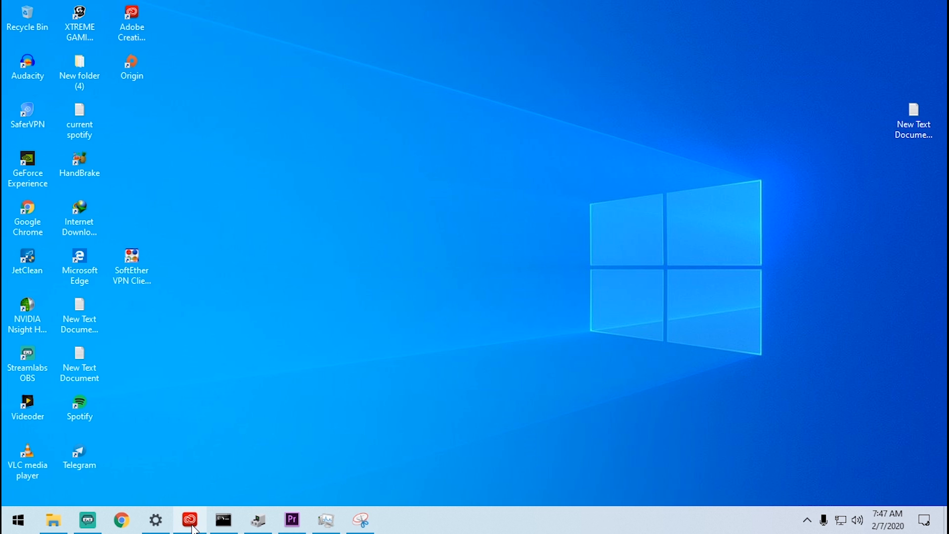
click(17, 521)
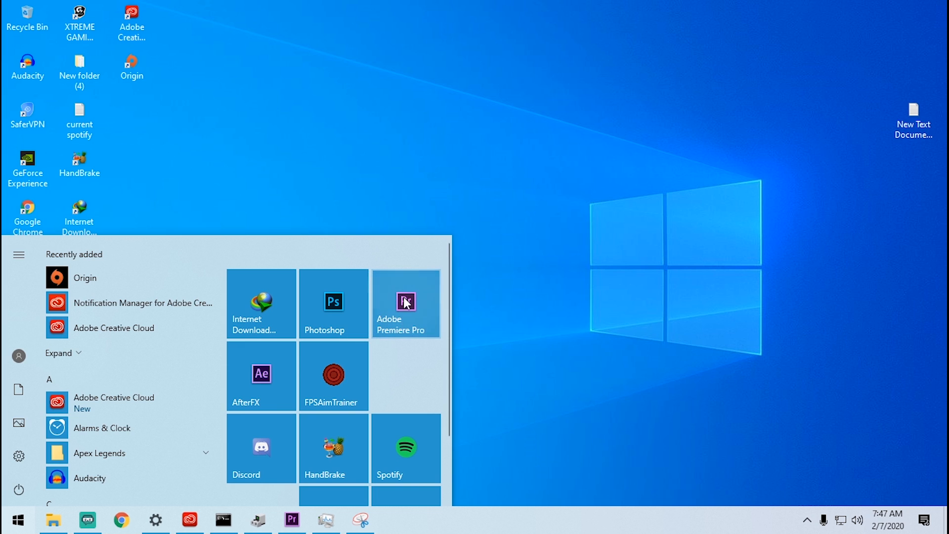
mouse_move(118, 327)
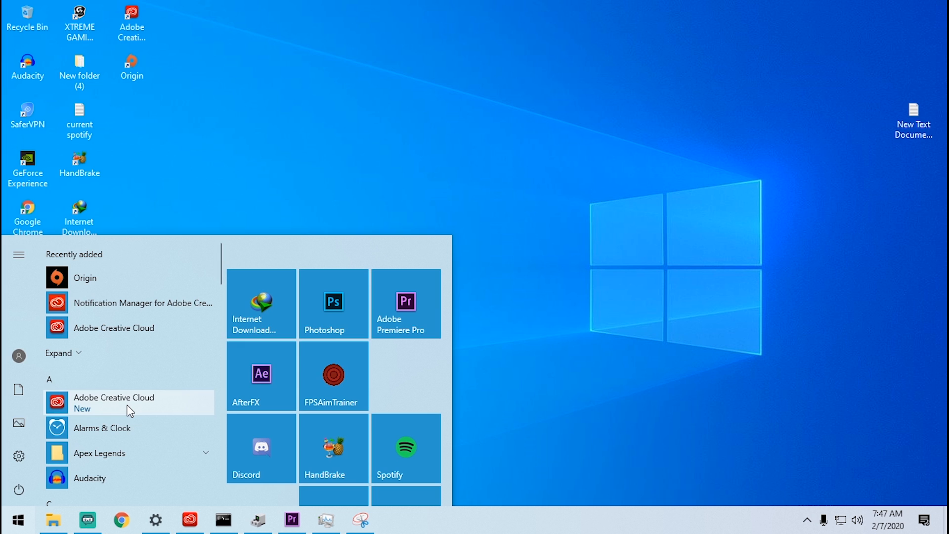
mouse_move(91, 413)
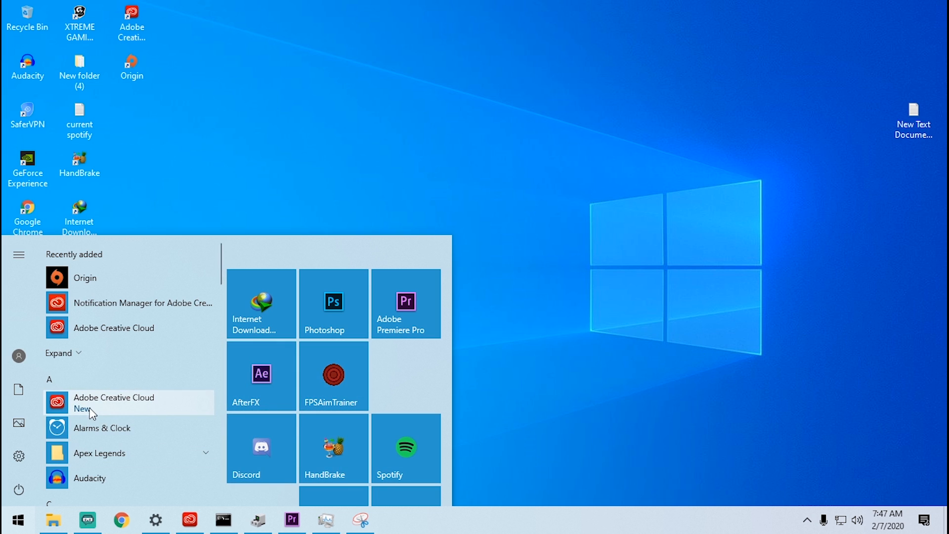
mouse_move(160, 405)
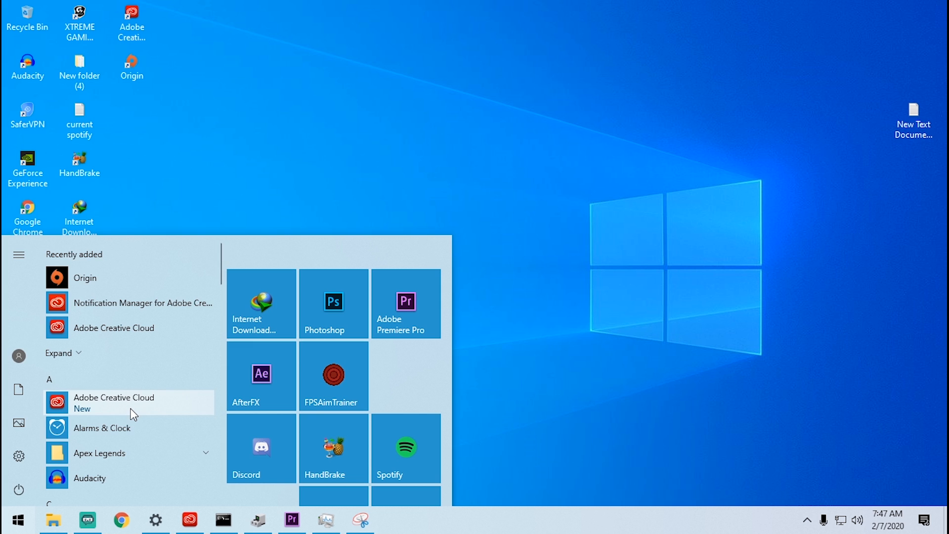
mouse_move(554, 342)
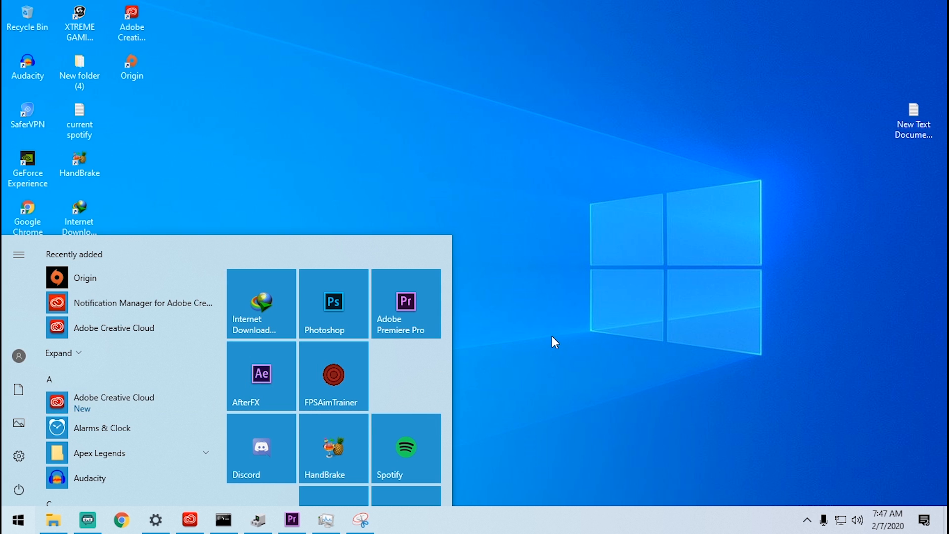
mouse_move(18, 390)
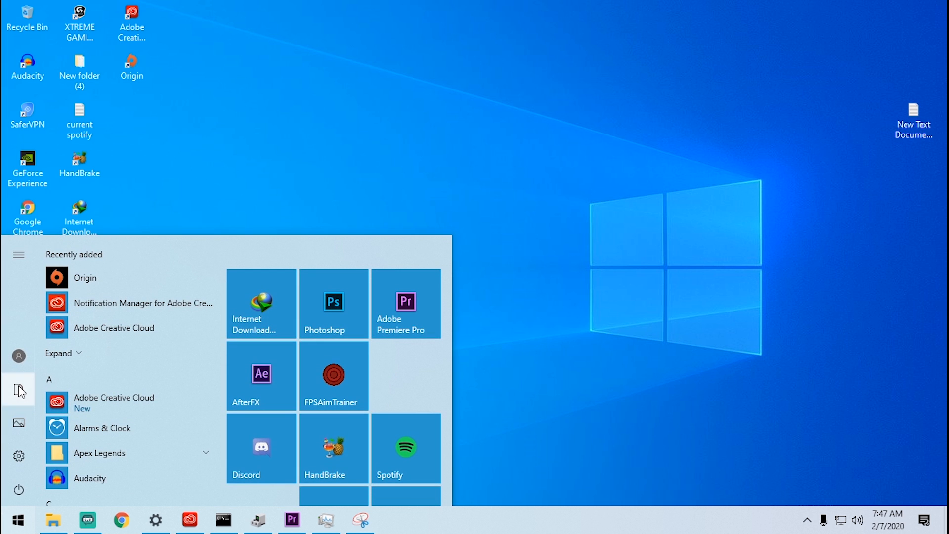
Open the Documents folder in File Explorer, then close it to return to the desktop.
click(53, 519)
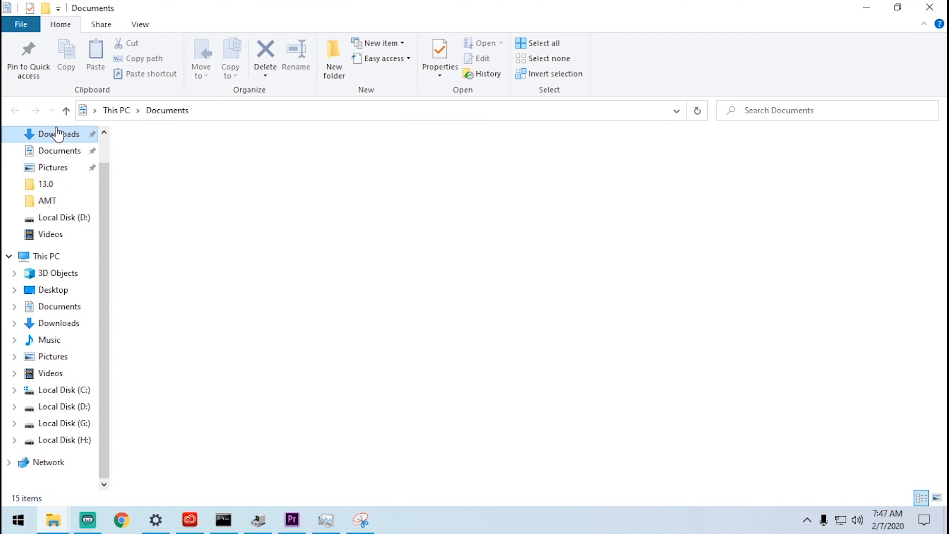
click(58, 134)
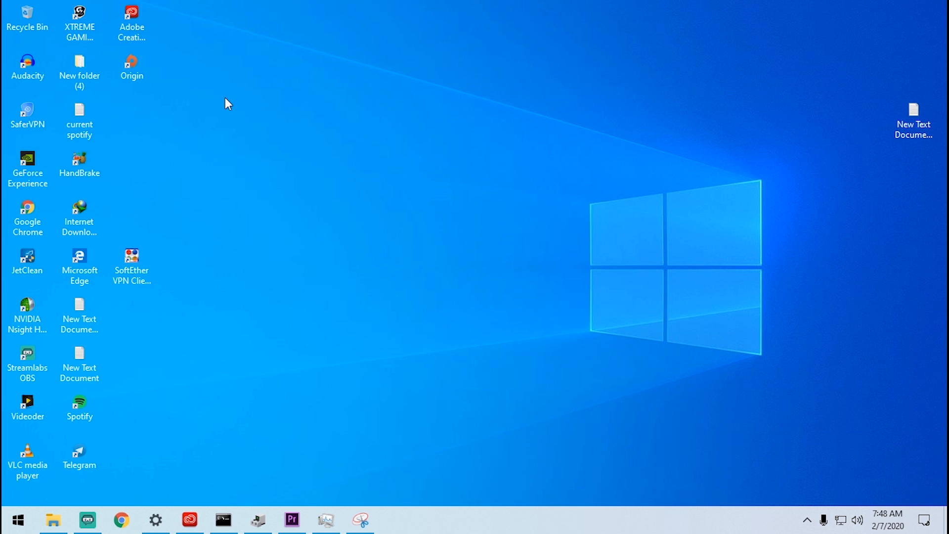
click(131, 23)
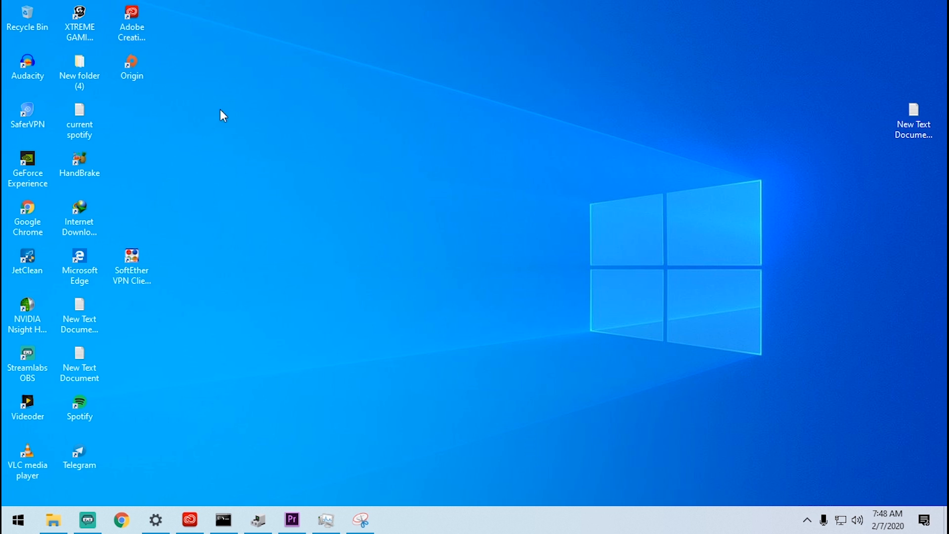
mouse_move(228, 126)
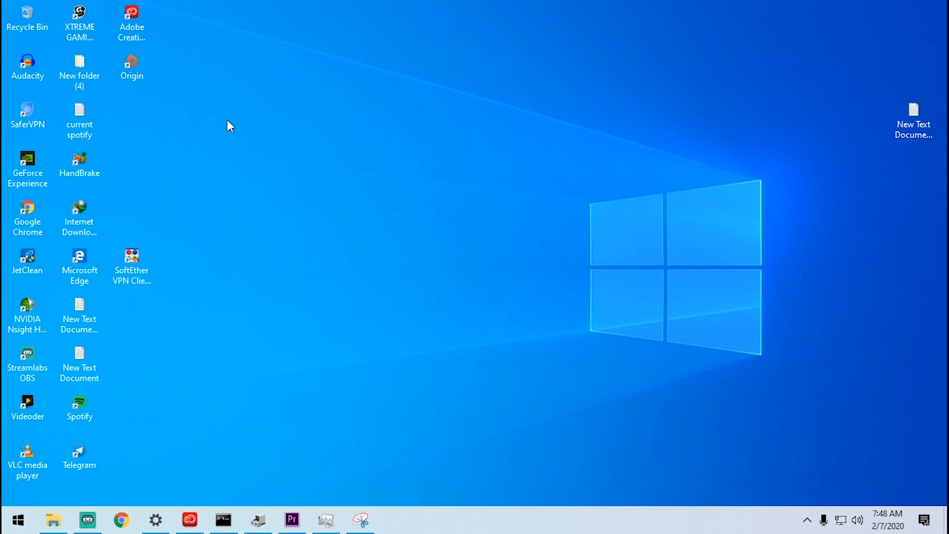
mouse_move(37, 489)
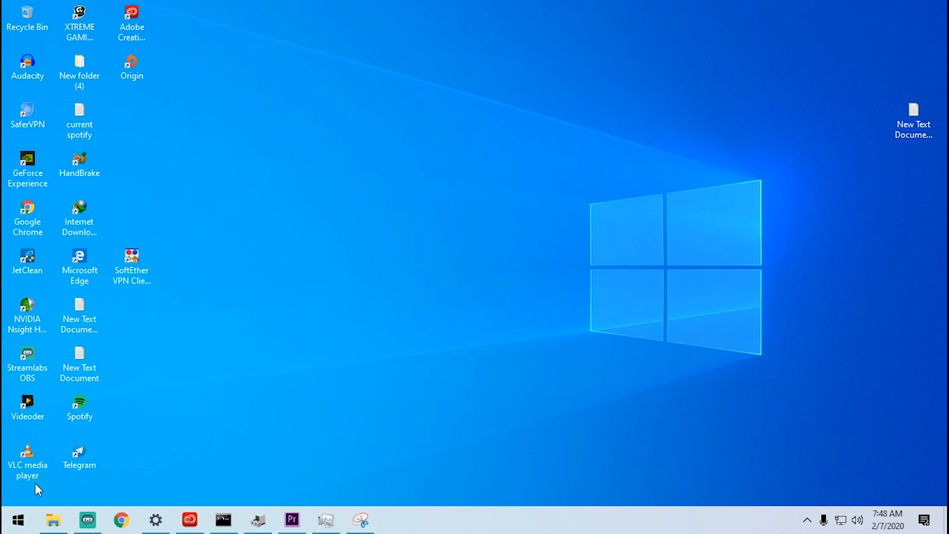
Open Creative Cloud Desktop, check the signed-in account, and browse the All apps catalogue.
click(17, 519)
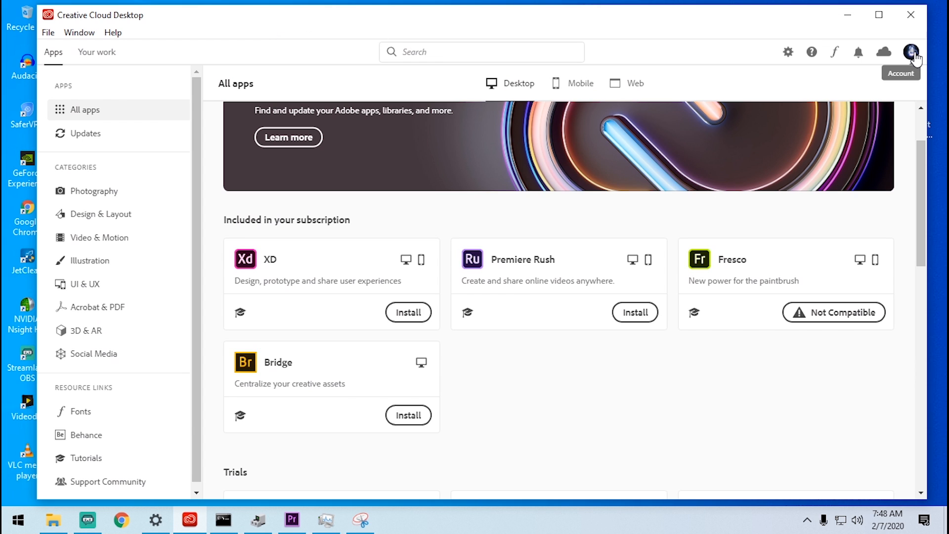
click(911, 51)
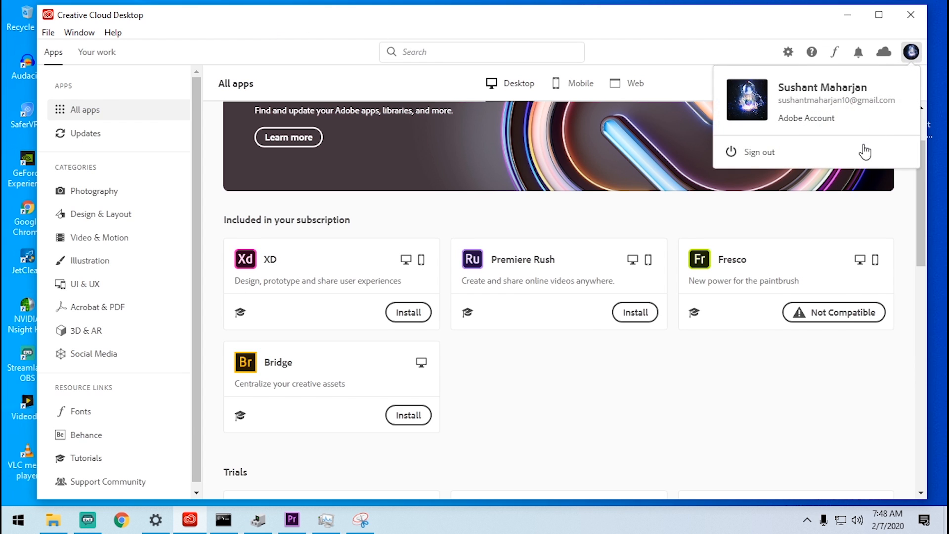
scroll(down, 3)
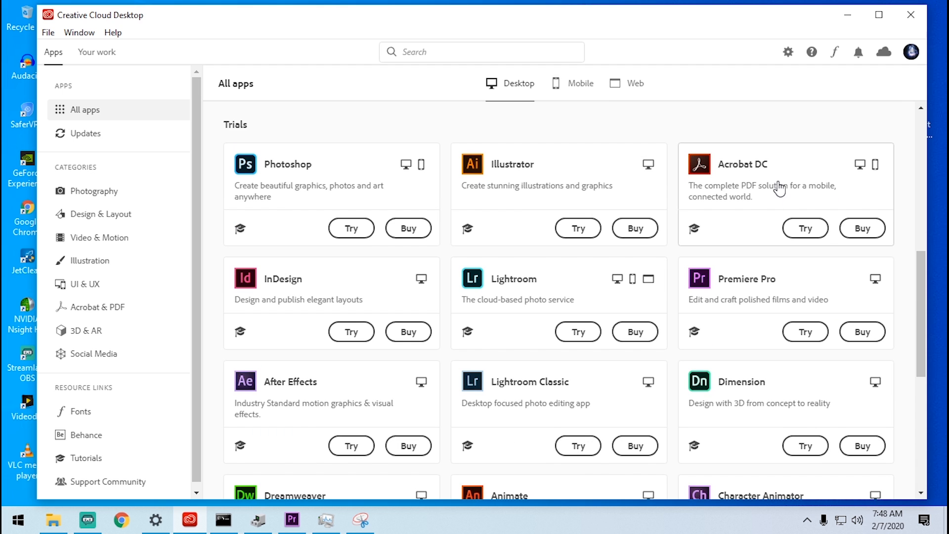
mouse_move(795, 278)
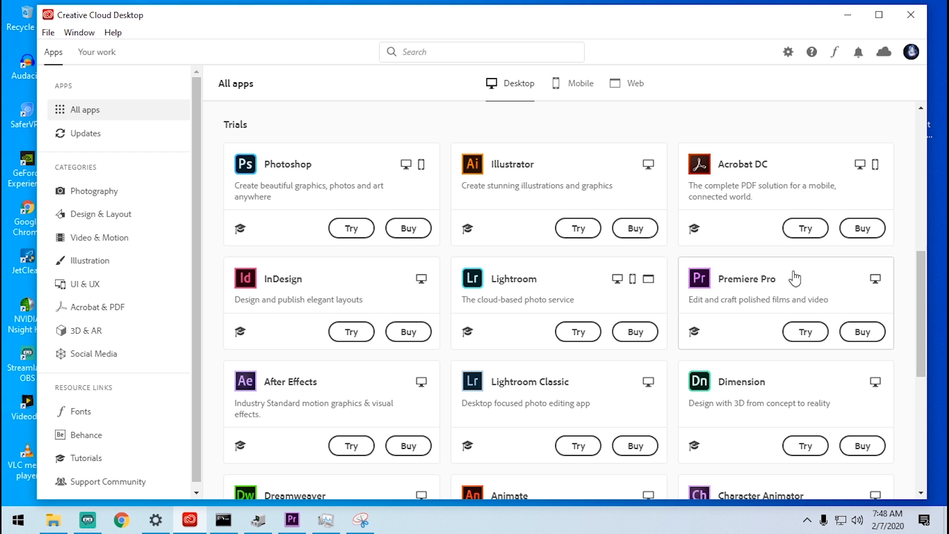
mouse_move(798, 282)
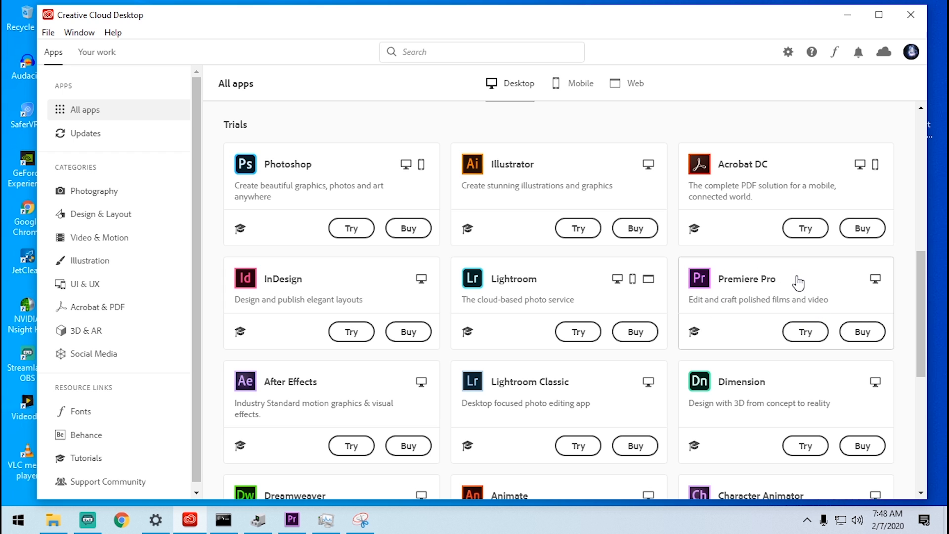
scroll(down, 3)
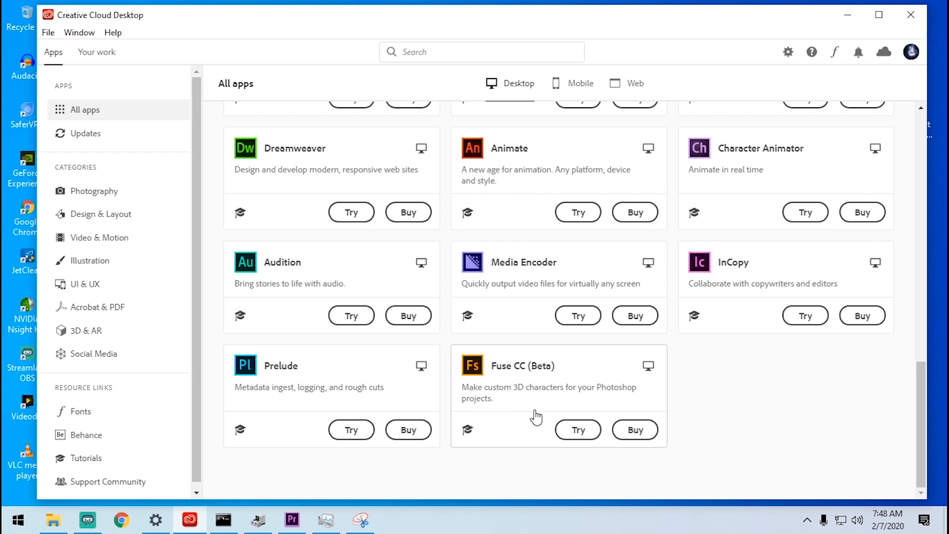
mouse_move(515, 252)
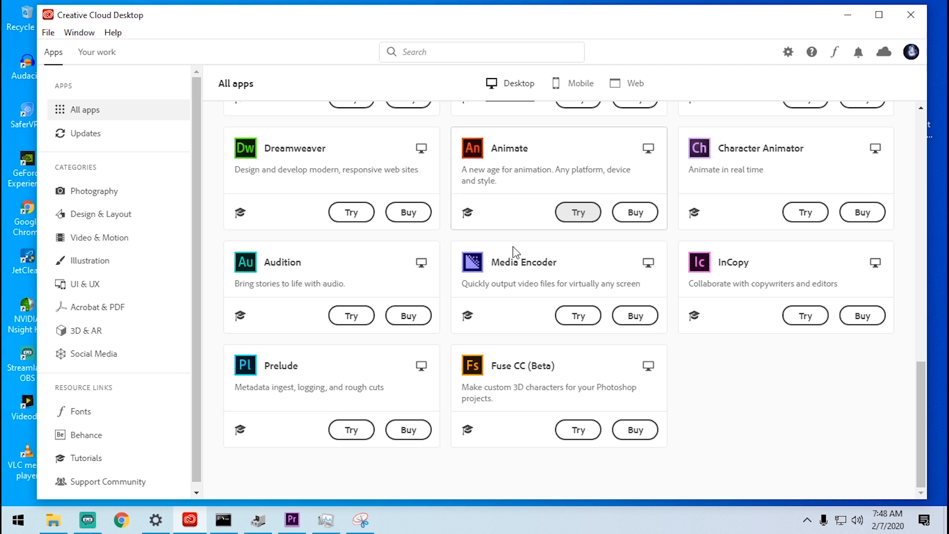
mouse_move(521, 252)
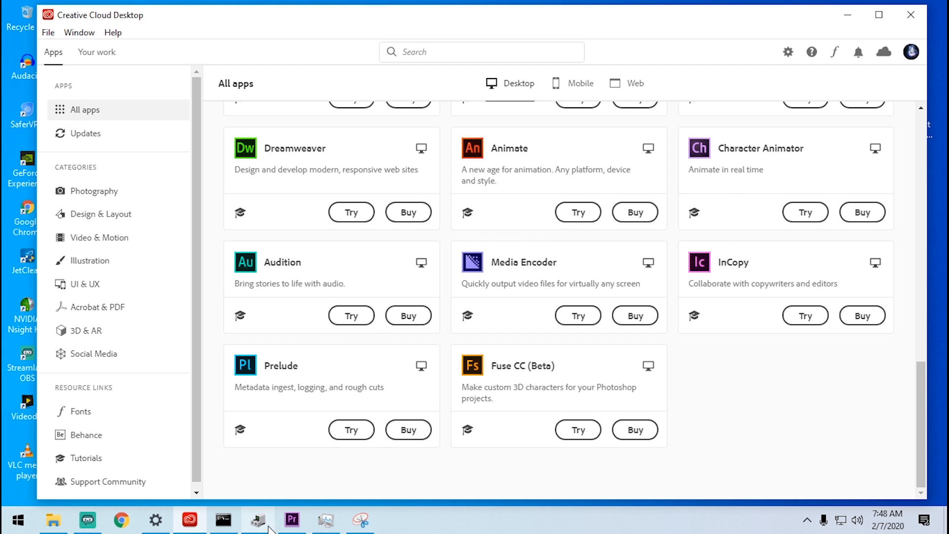
Open Device Manager and select the NVIDIA GeForce GTX 1050 Ti and Intel HD Graphics 630 adapters.
click(257, 519)
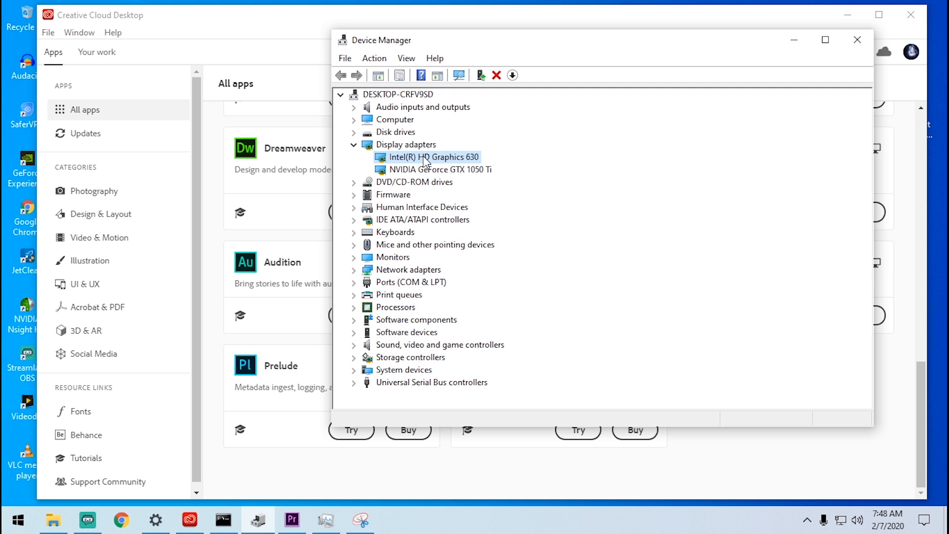
mouse_move(476, 160)
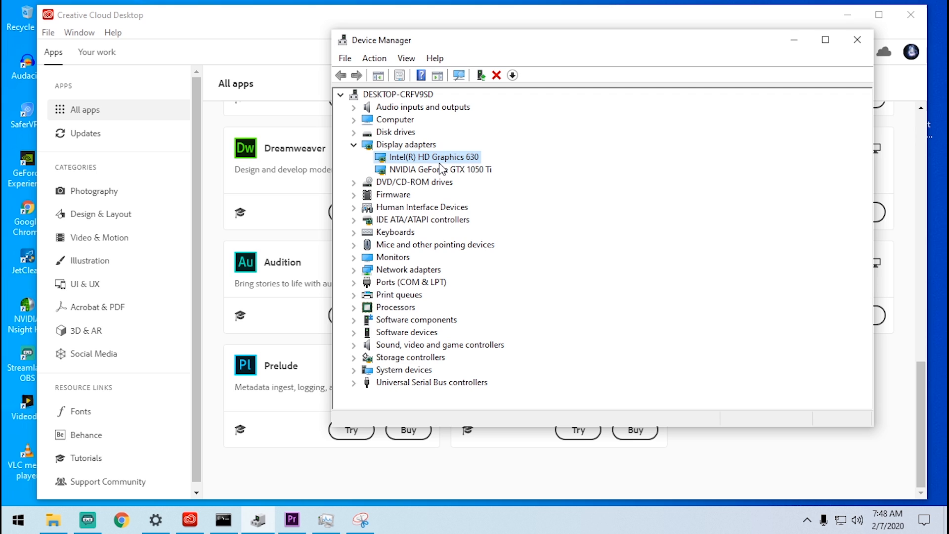
click(436, 169)
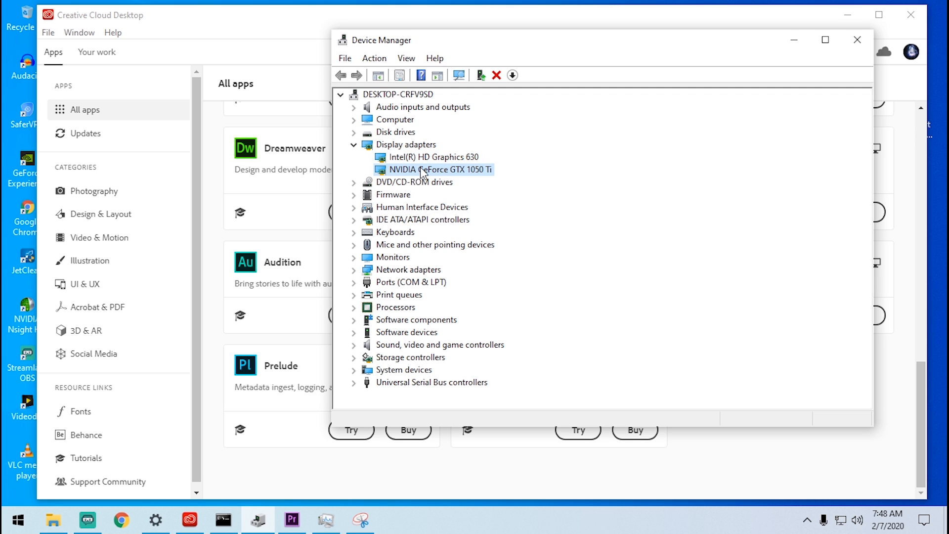
mouse_move(462, 176)
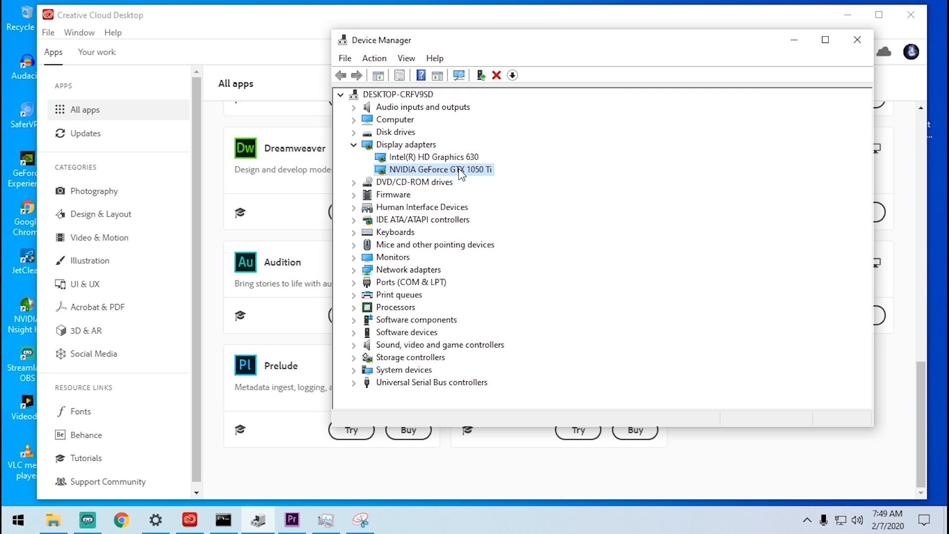
click(432, 157)
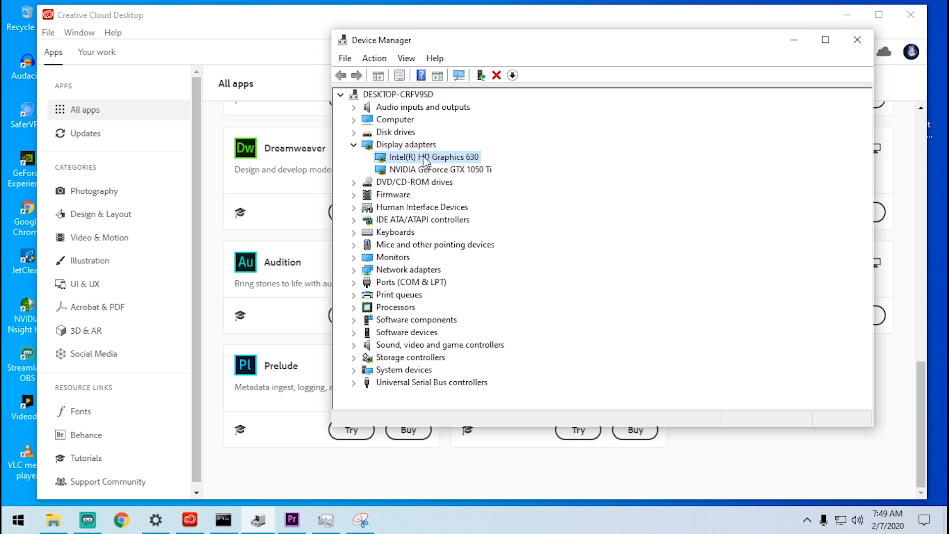
mouse_move(430, 161)
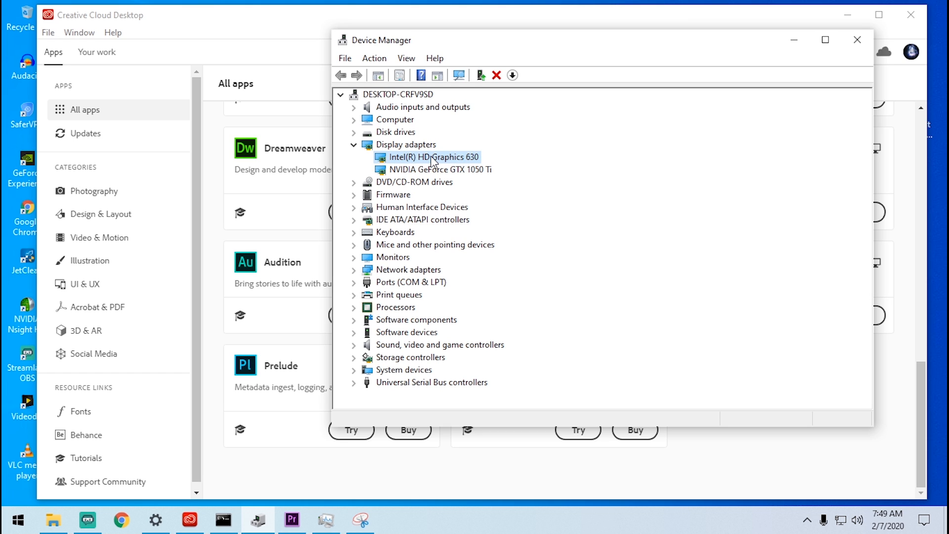
Disable the Intel HD Graphics 630 adapter, then re-enable it so both display adapters are active.
right_click(432, 158)
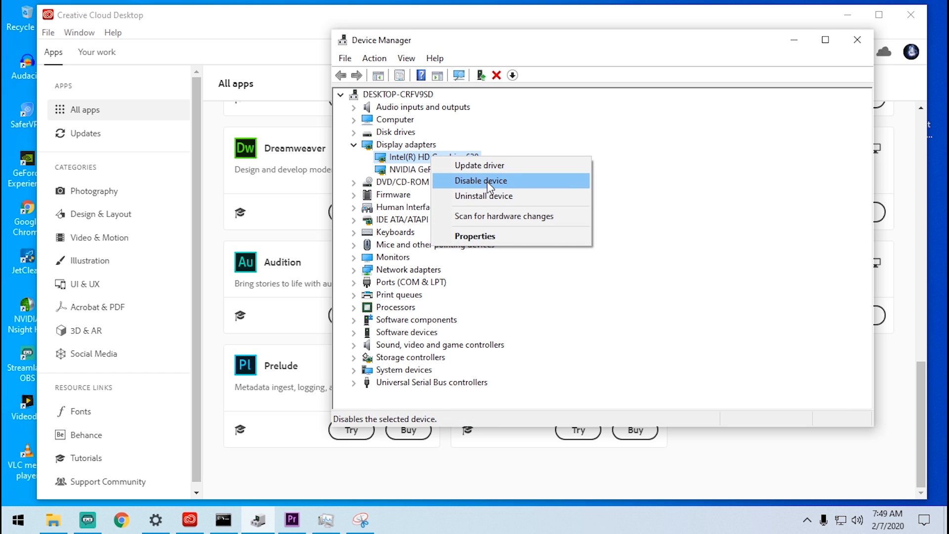
click(480, 180)
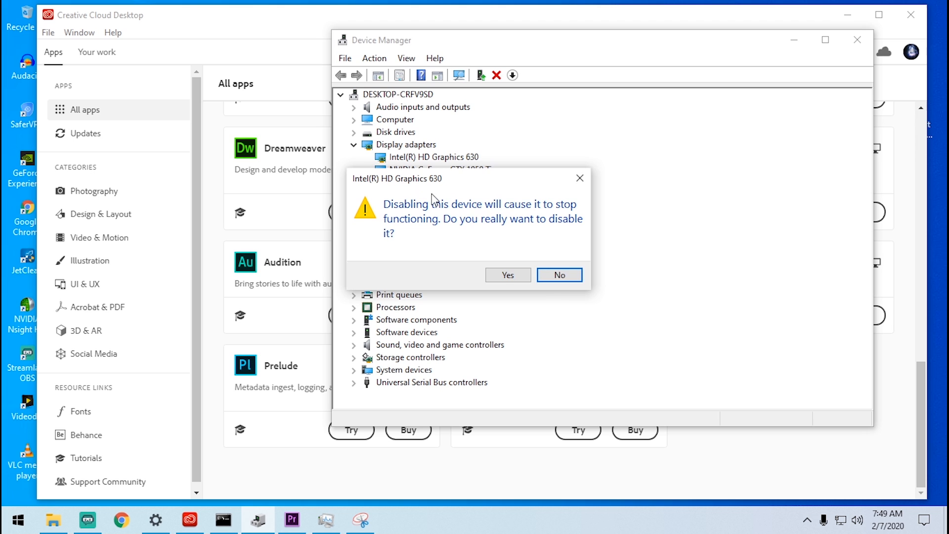
click(557, 275)
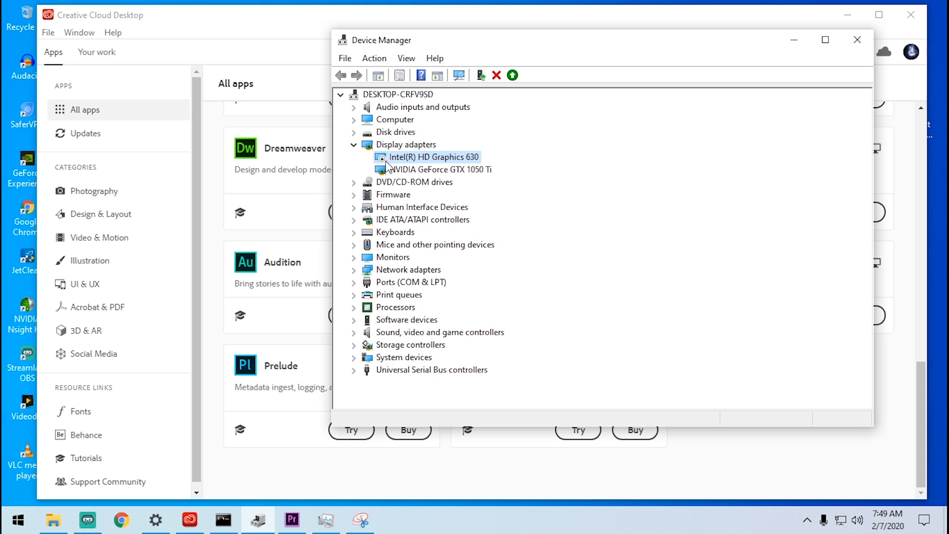
mouse_move(388, 168)
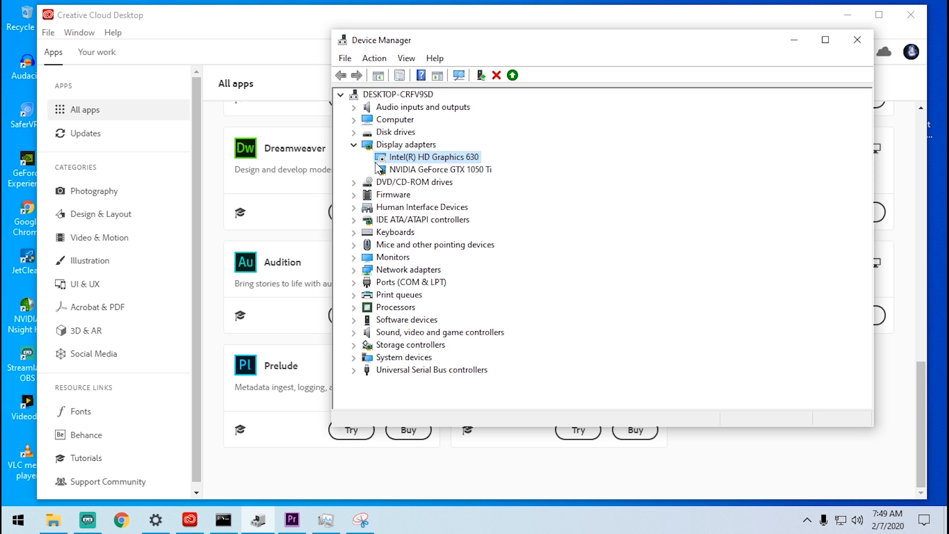
right_click(438, 157)
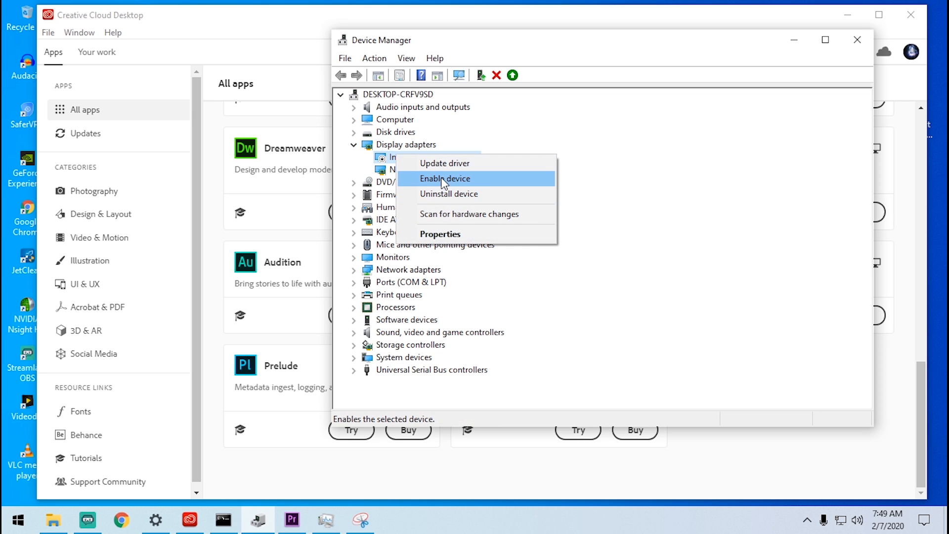
mouse_move(471, 183)
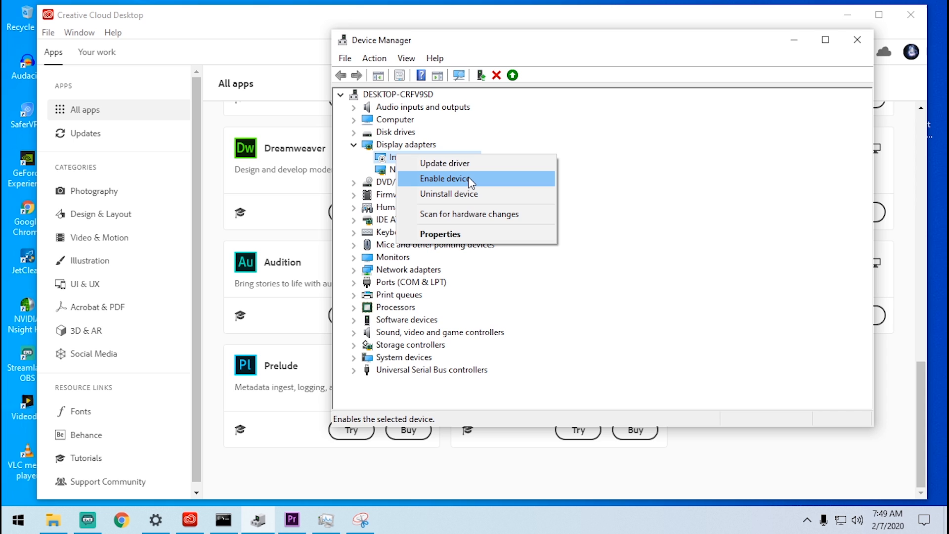
click(447, 179)
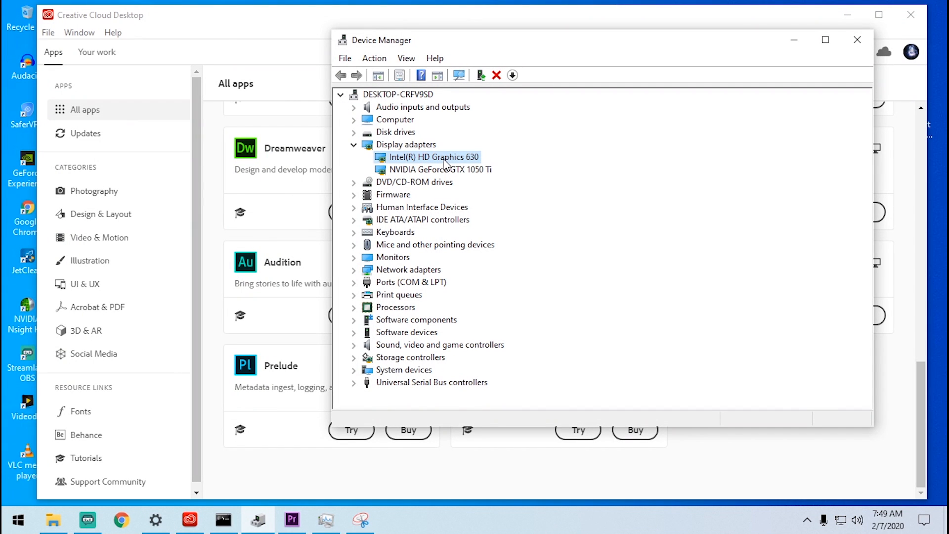
mouse_move(466, 169)
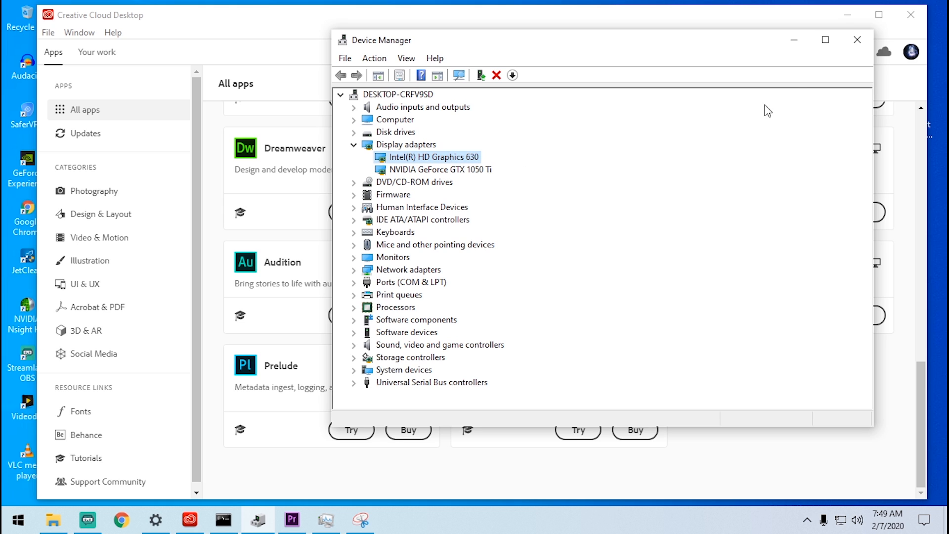
mouse_move(338, 285)
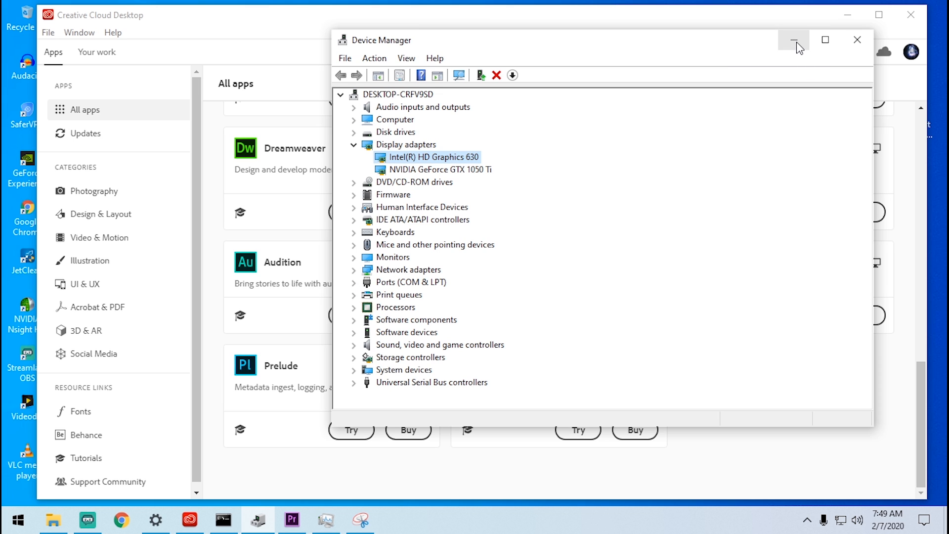
Open Premiere Pro's install folder on Local Disk (G:) from its Start tile, then close File Explorer.
click(795, 40)
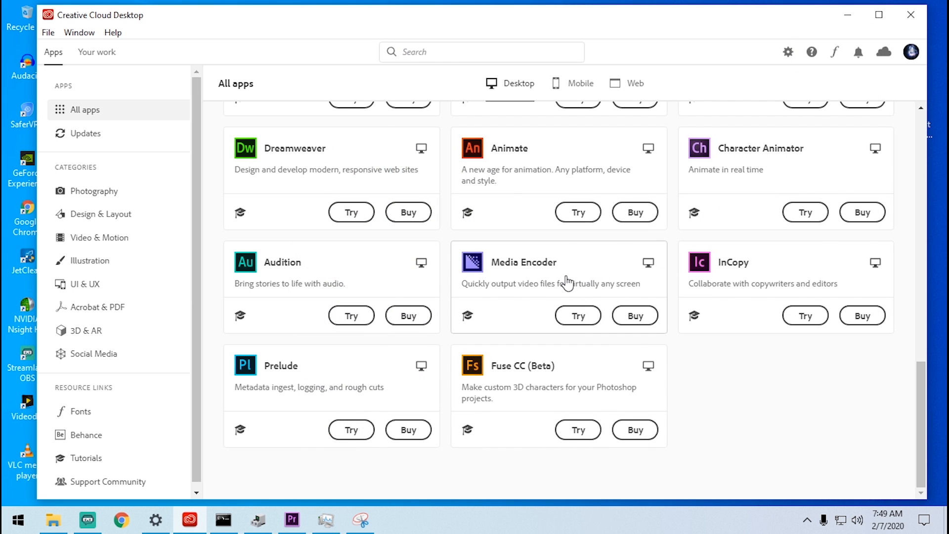
click(17, 519)
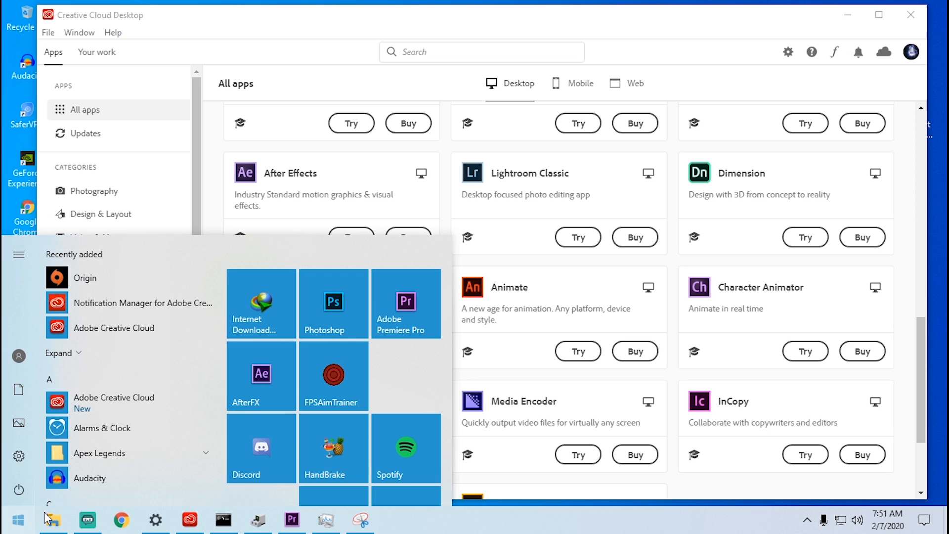
mouse_move(406, 323)
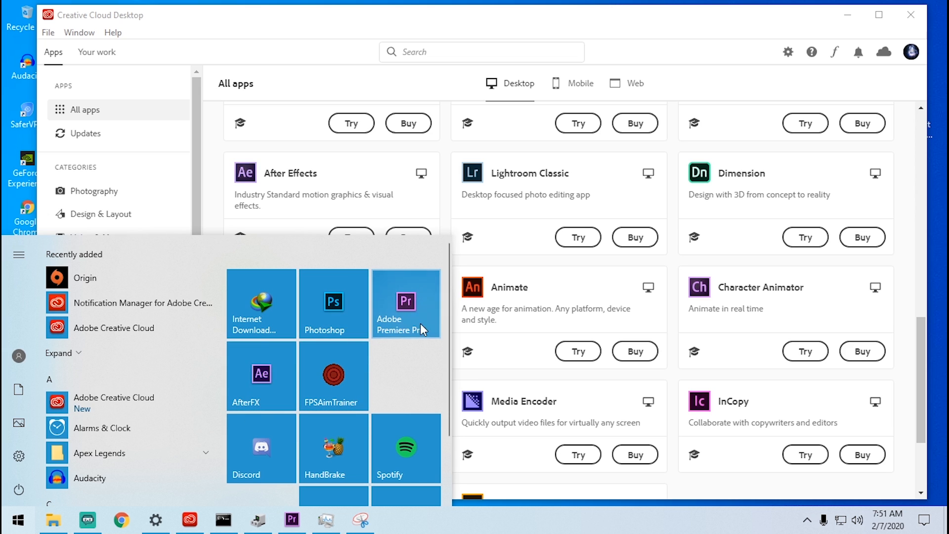
right_click(405, 303)
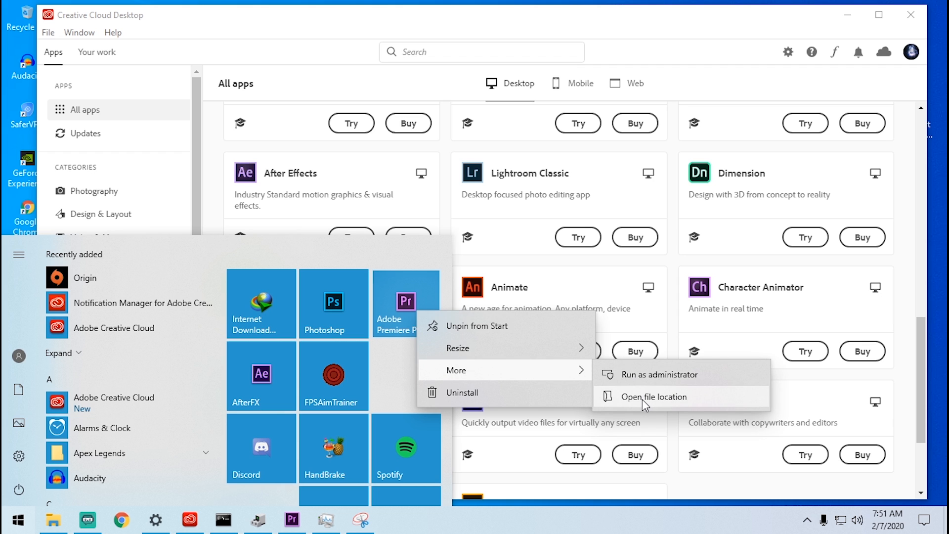
click(654, 396)
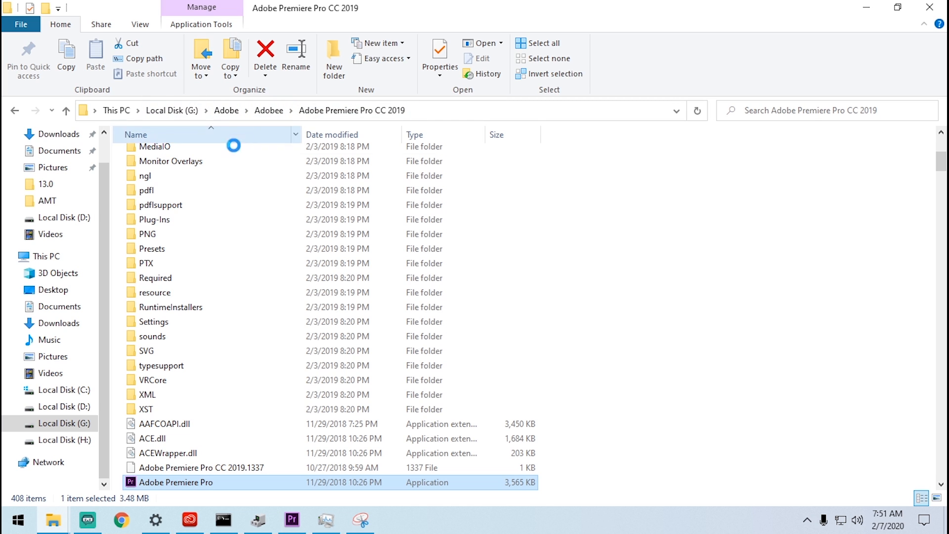
click(171, 109)
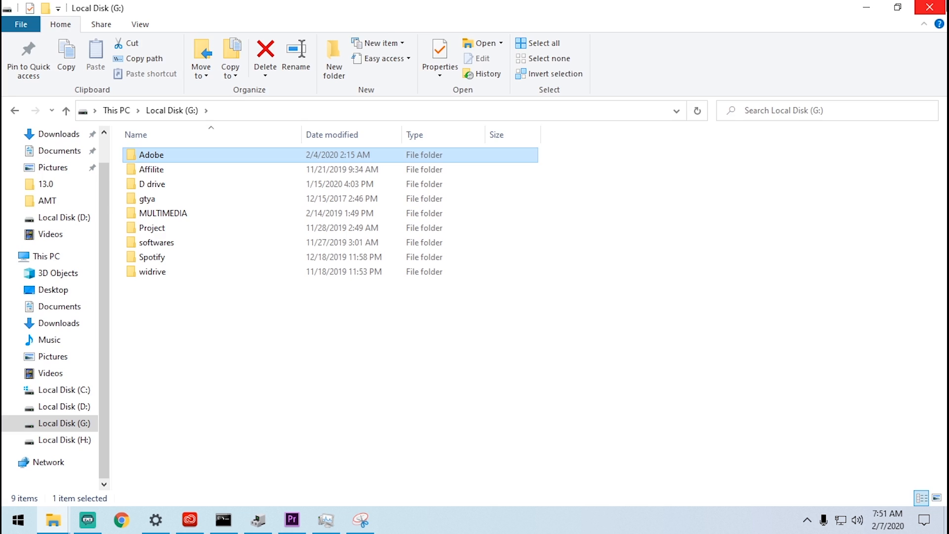
click(189, 520)
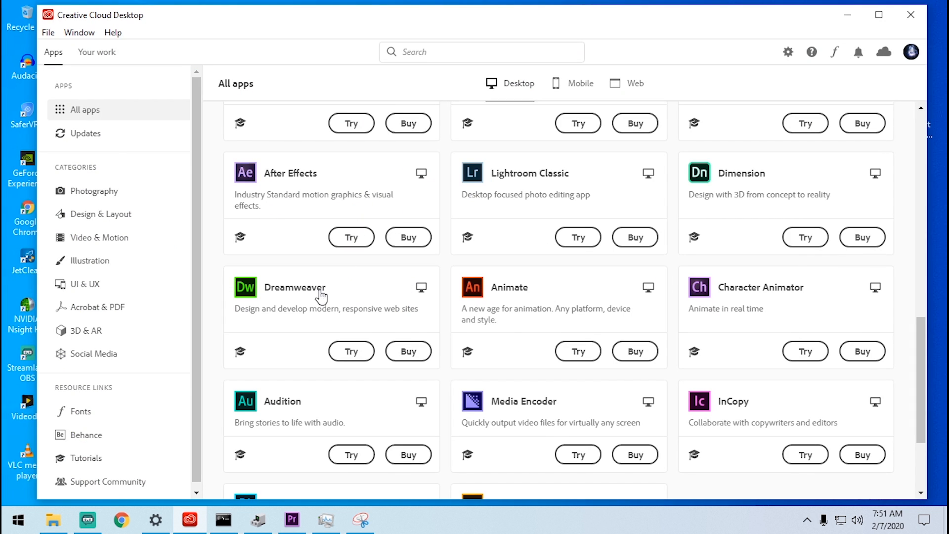
mouse_move(873, 67)
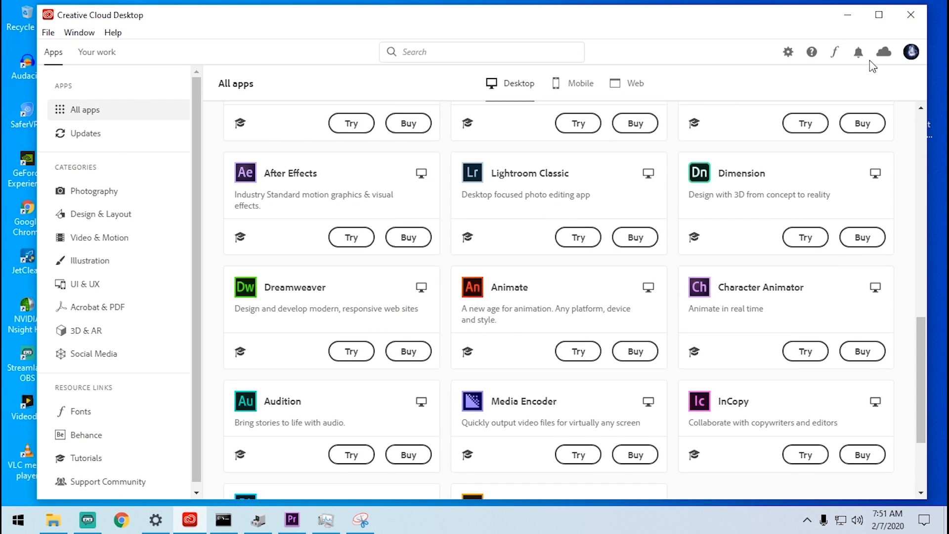
mouse_move(757, 96)
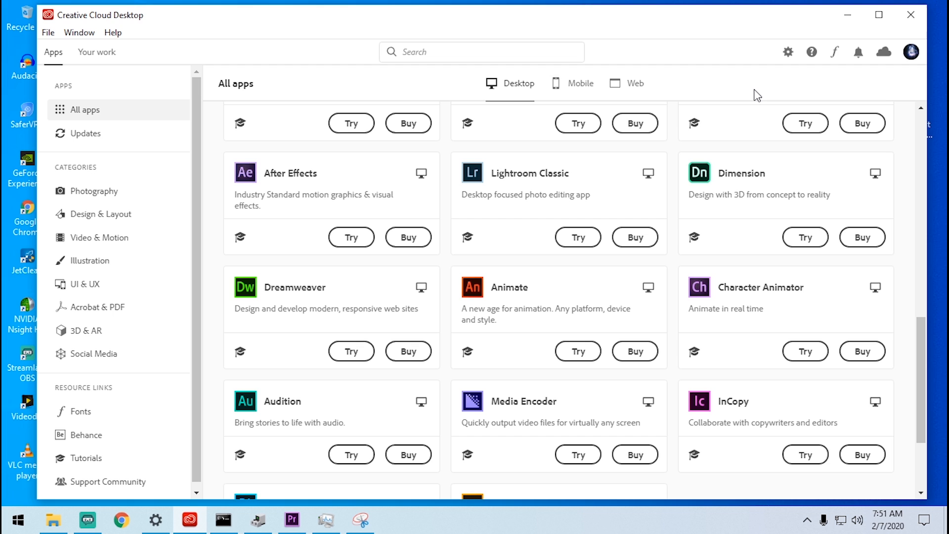
mouse_move(649, 318)
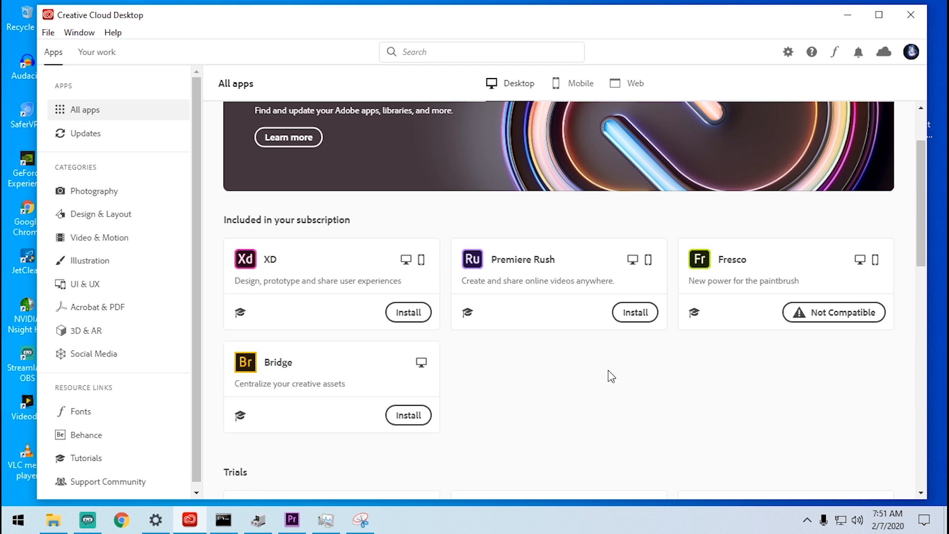
Scroll the Creative Cloud All apps list down to Premiere Pro, then bring up the Start menu.
scroll(down, 3)
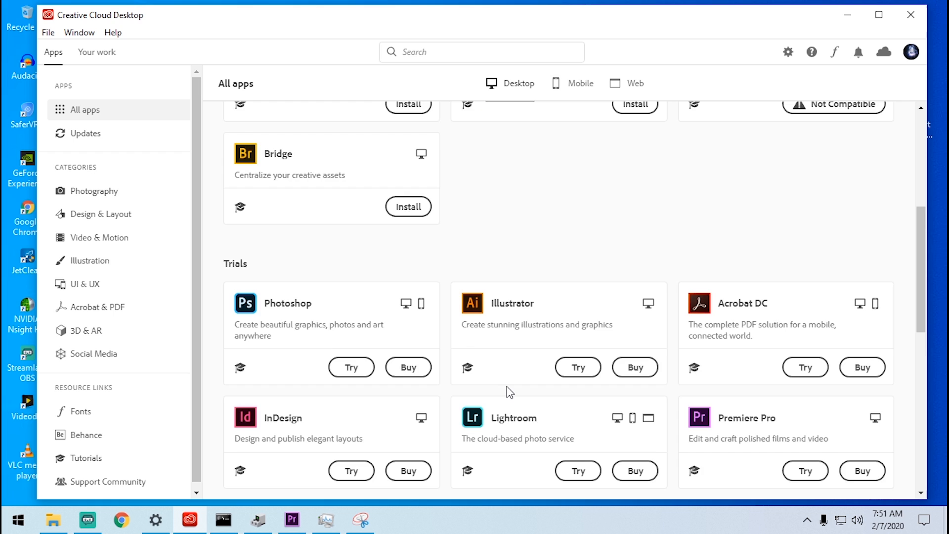
scroll(down, 3)
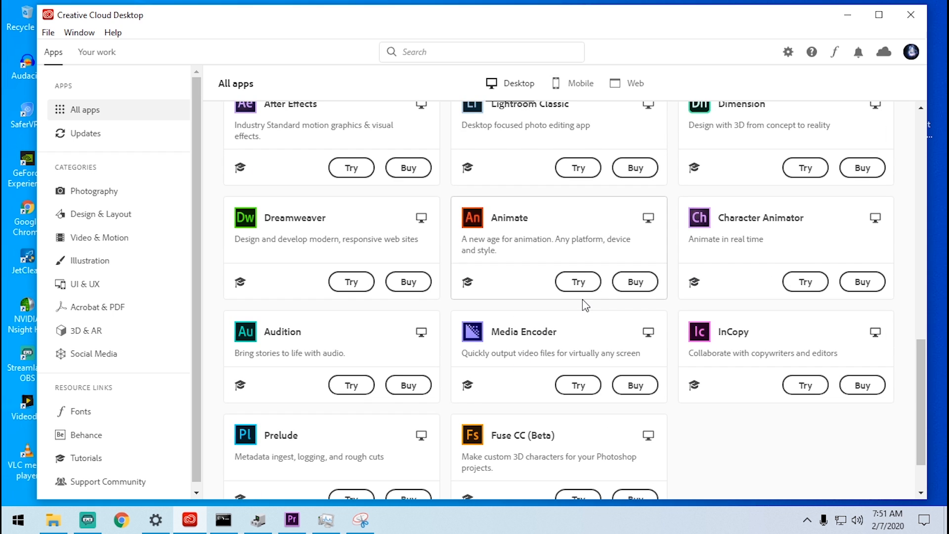
mouse_move(506, 381)
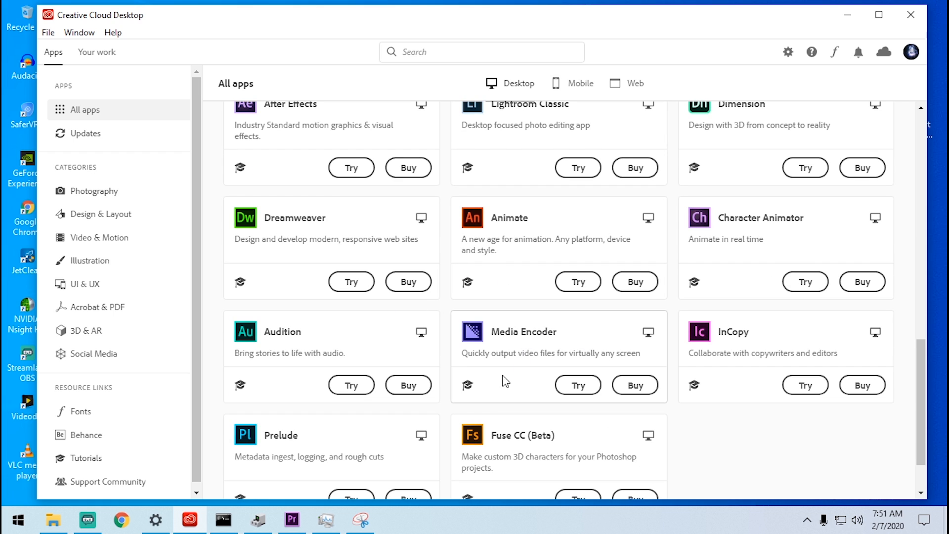
mouse_move(363, 412)
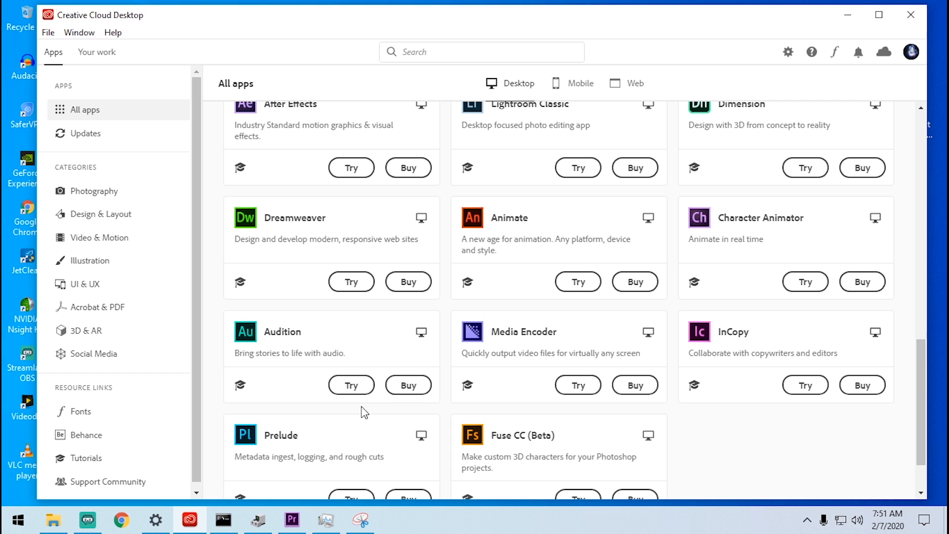
mouse_move(557, 376)
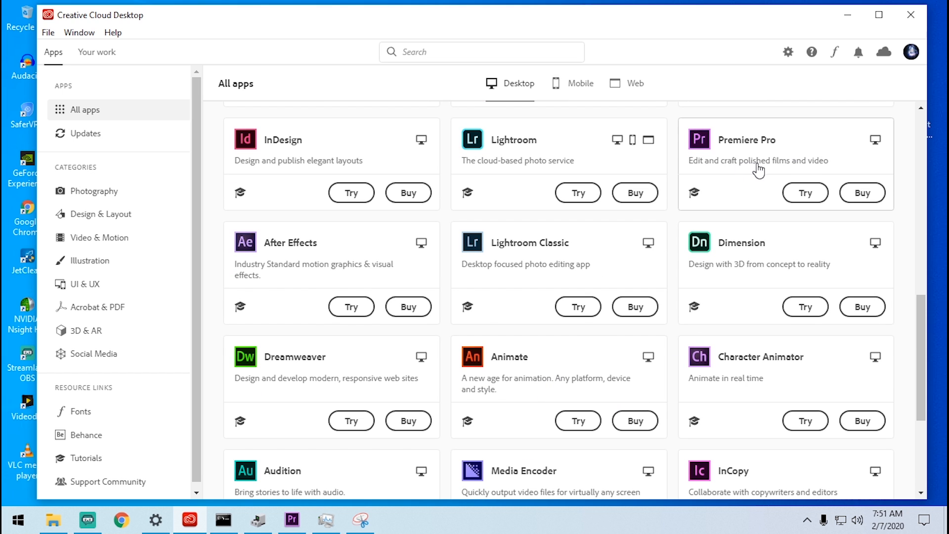
scroll(down, 3)
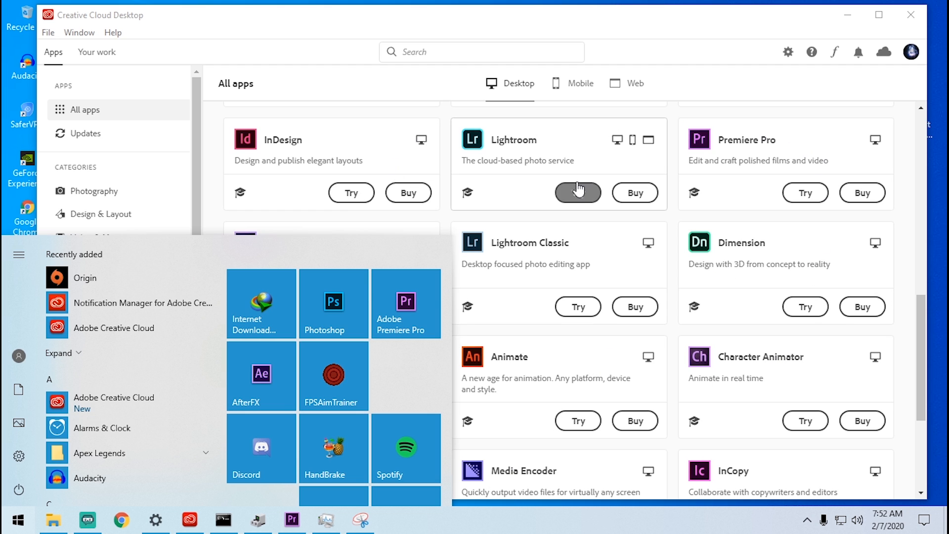
mouse_move(636, 42)
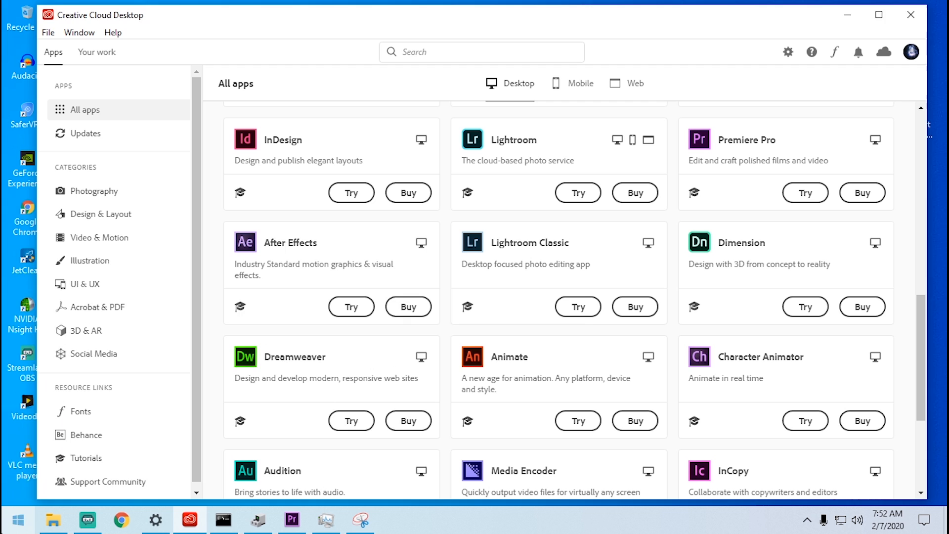
click(17, 519)
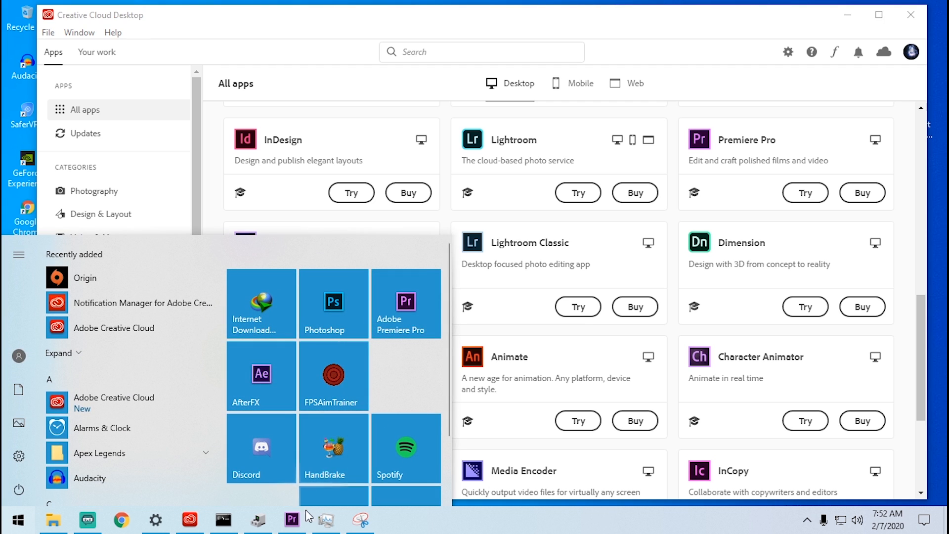
mouse_move(293, 519)
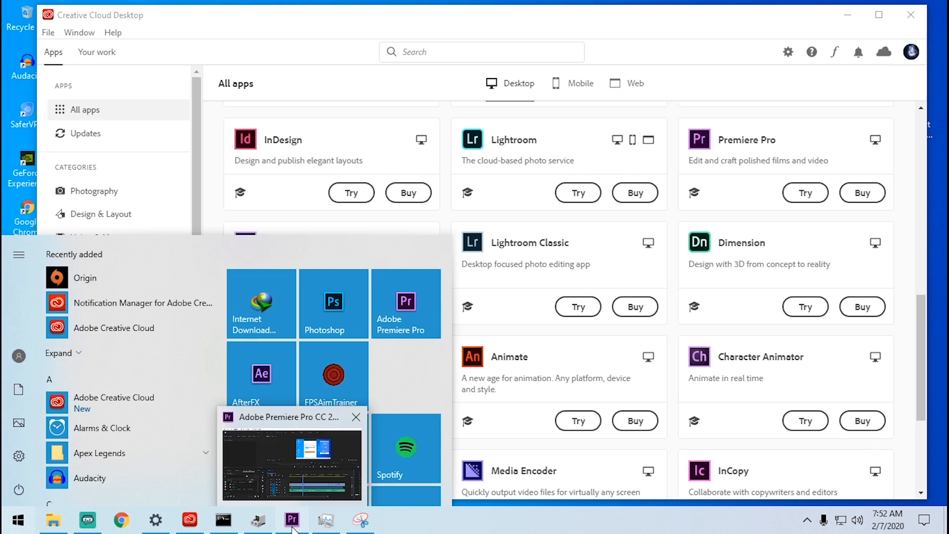
Return to the Thelifehax project in Premiere Pro and show its About dialog (version 13.0.2).
click(291, 519)
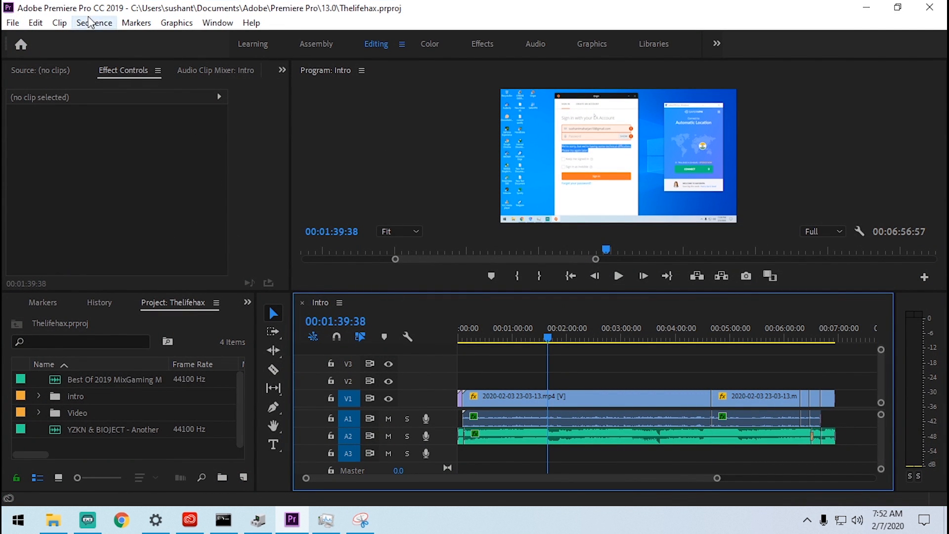
click(251, 23)
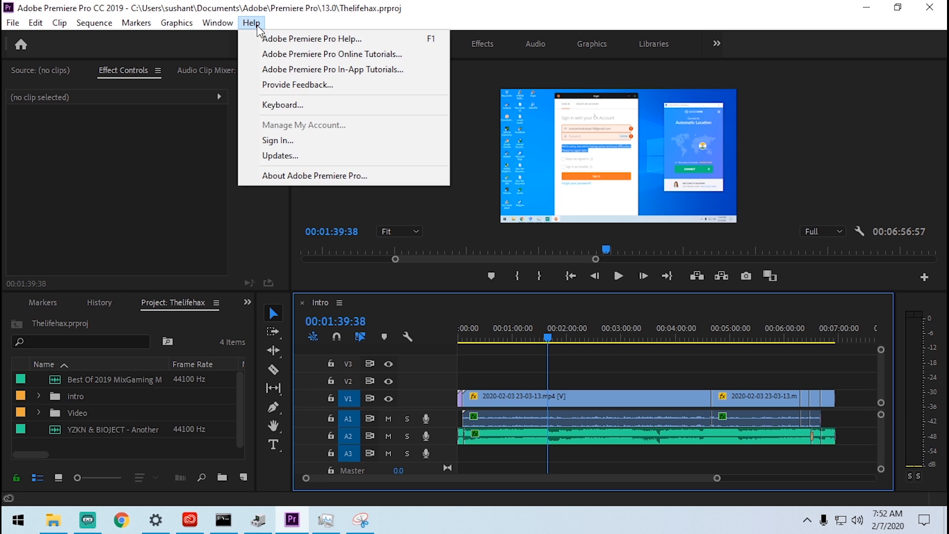
click(315, 176)
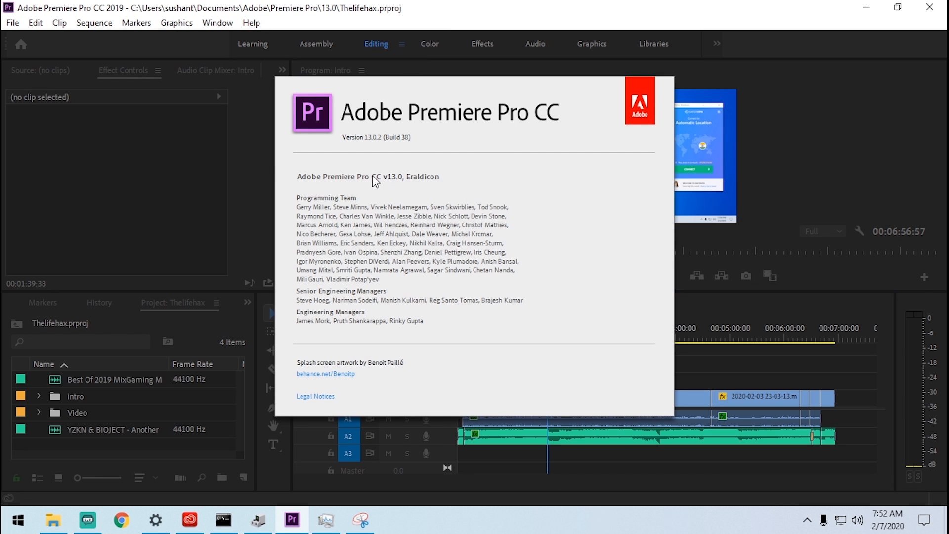
mouse_move(572, 87)
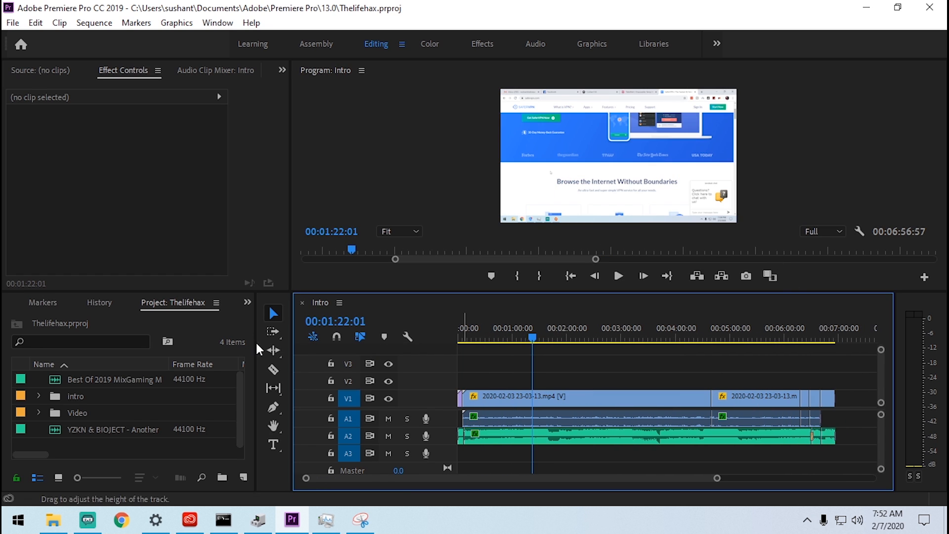
Open Export Media for the Intro sequence and leave audio out of the export.
click(12, 23)
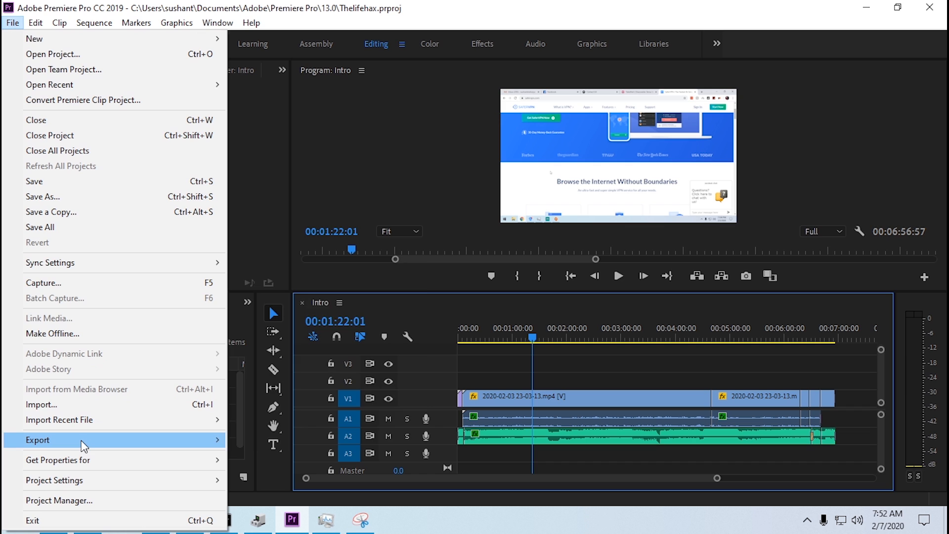
click(37, 439)
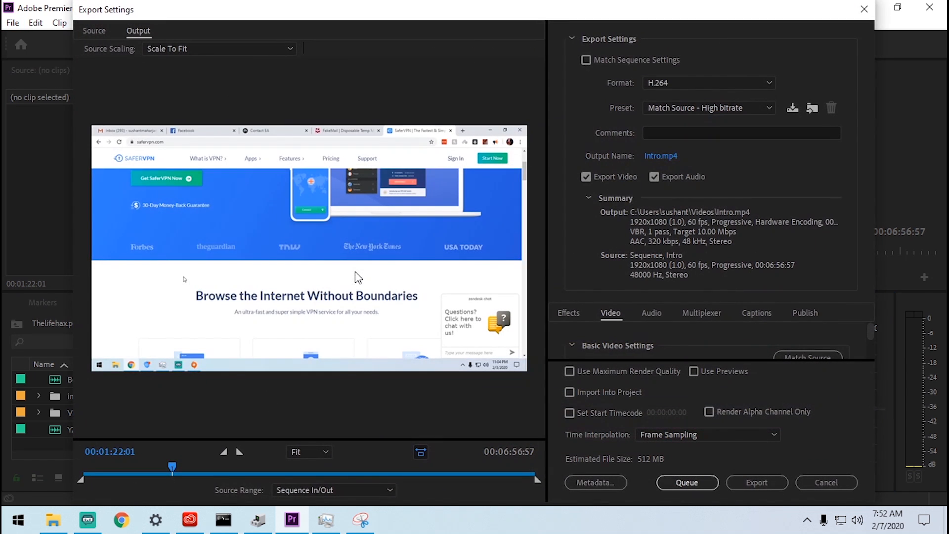
click(655, 176)
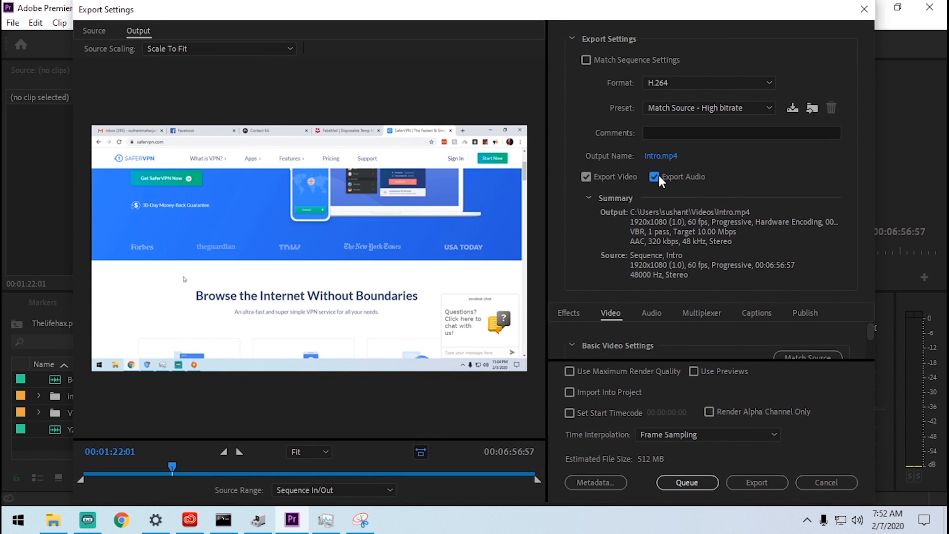
click(655, 176)
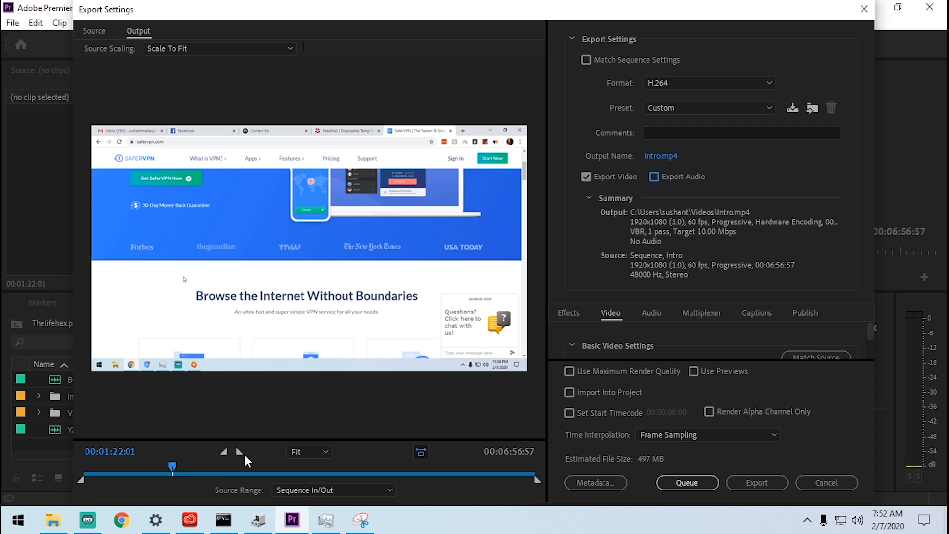
drag(172, 467, 298, 466)
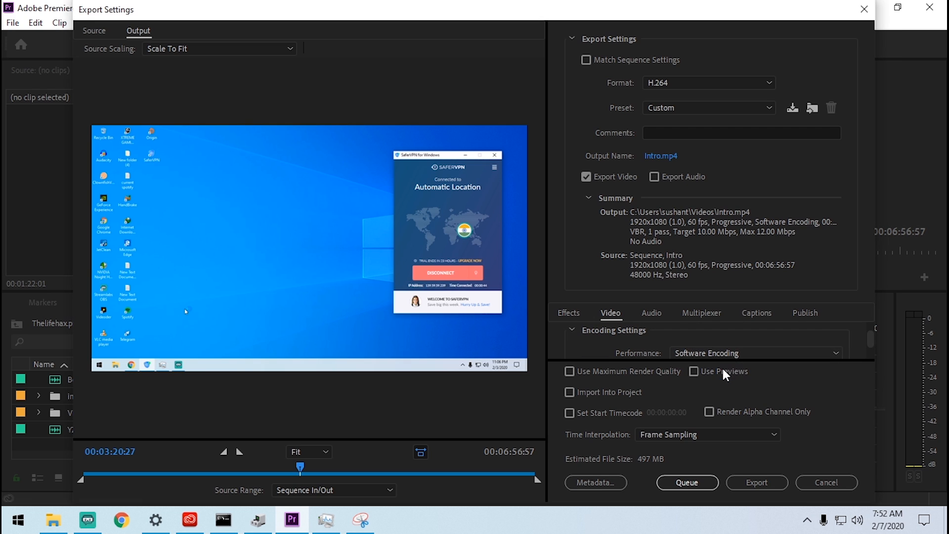
Set Performance to Hardware Encoding and start encoding Intro.mp4 as H.264.
click(756, 353)
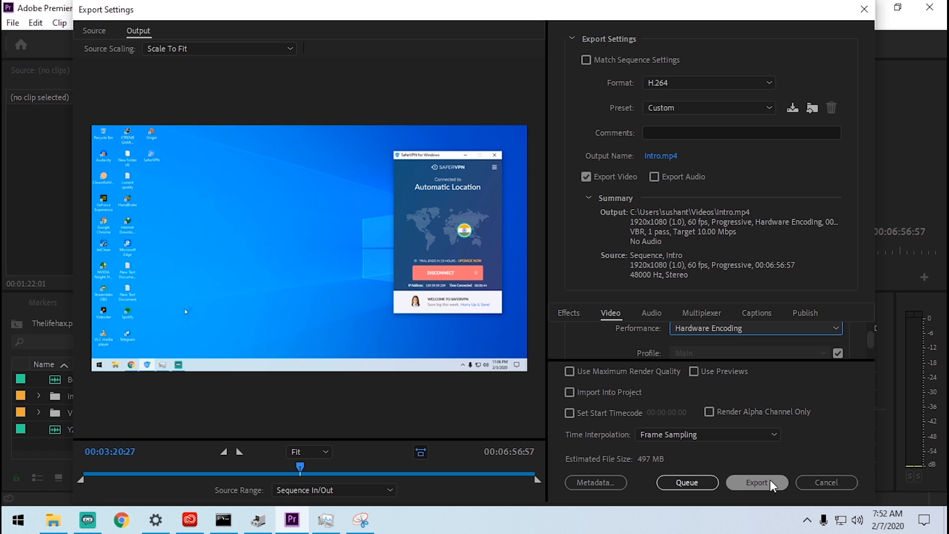
click(756, 483)
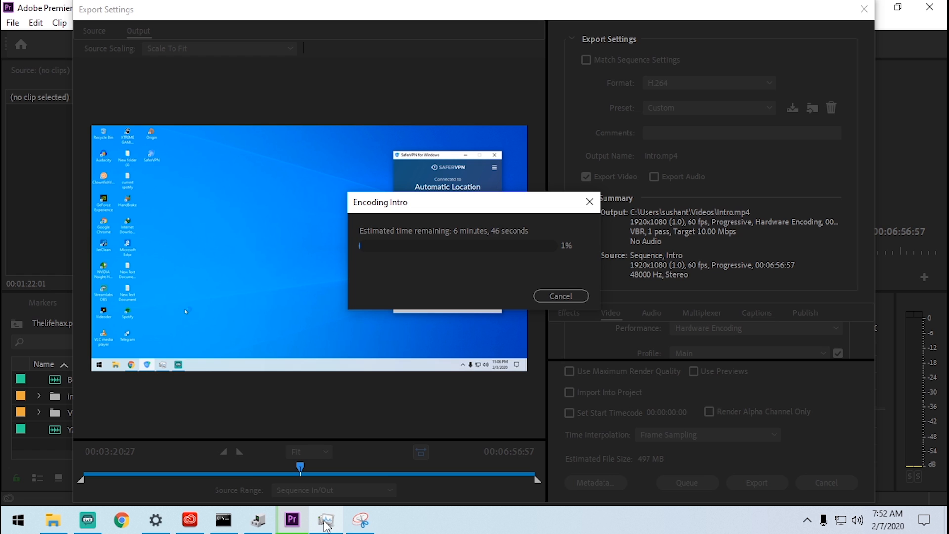
click(326, 520)
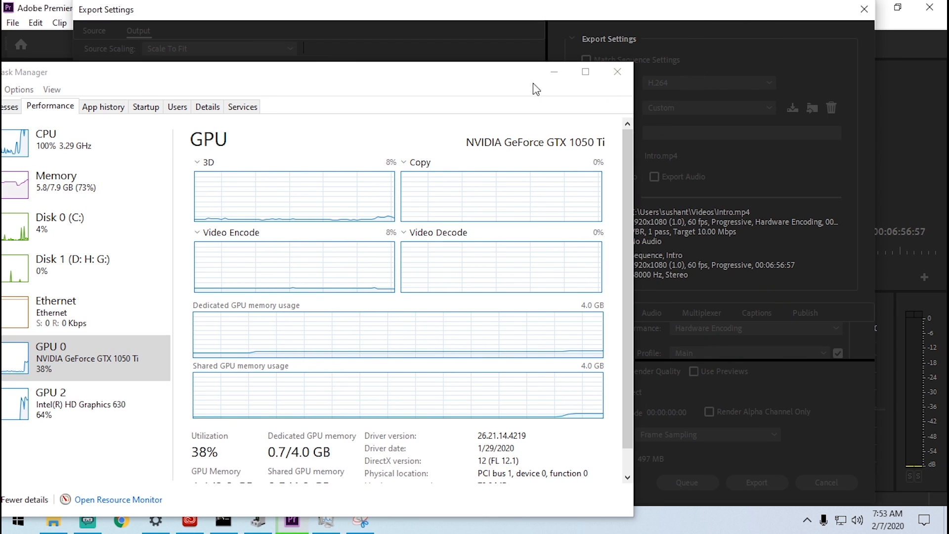
click(617, 71)
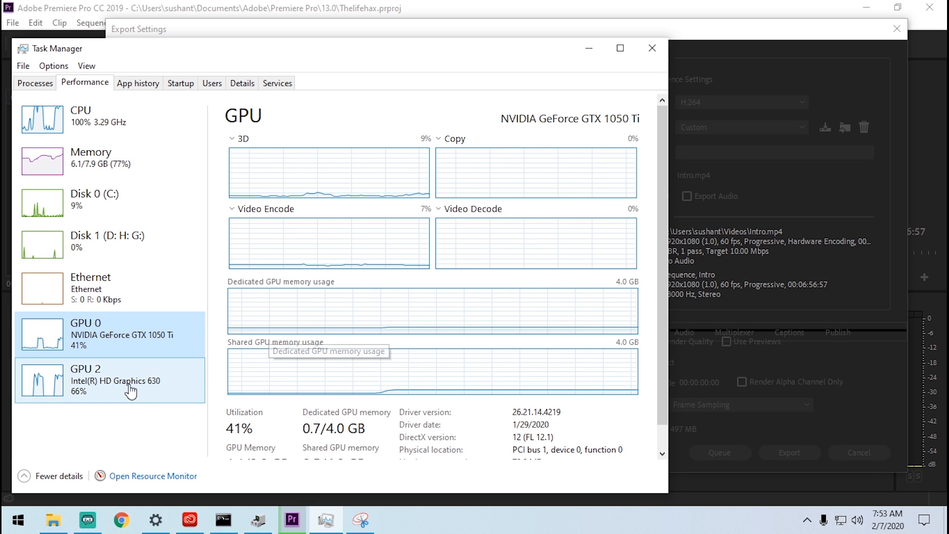
click(109, 379)
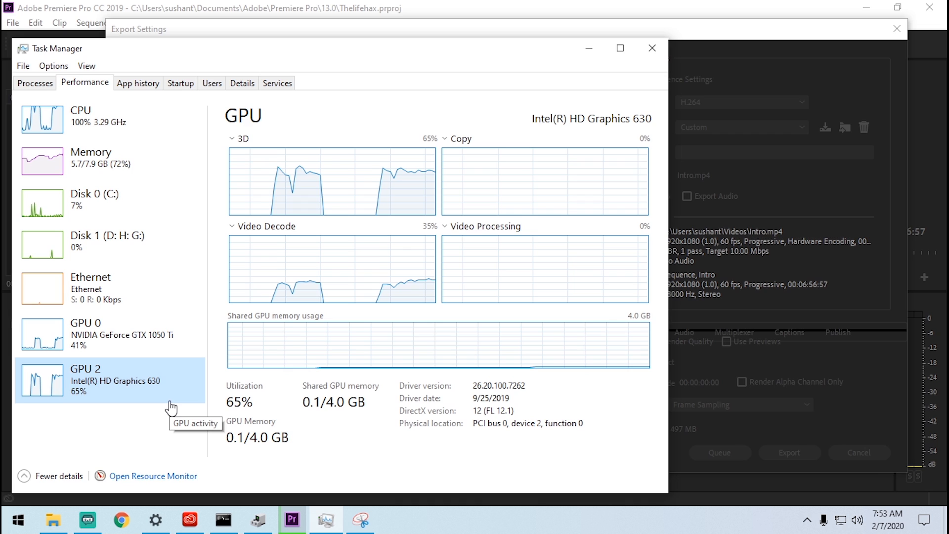
click(109, 334)
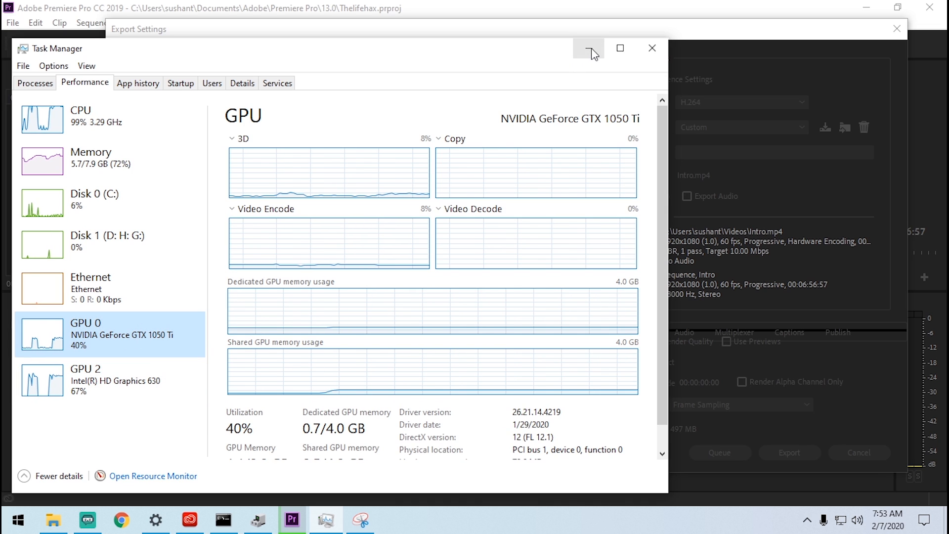
mouse_move(587, 47)
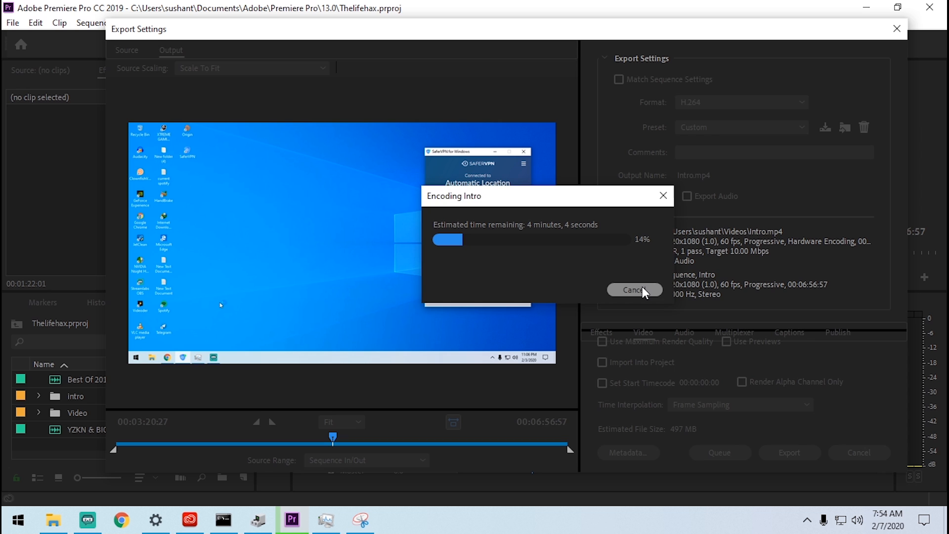
Cancel the running export and bring up the general project settings.
click(634, 289)
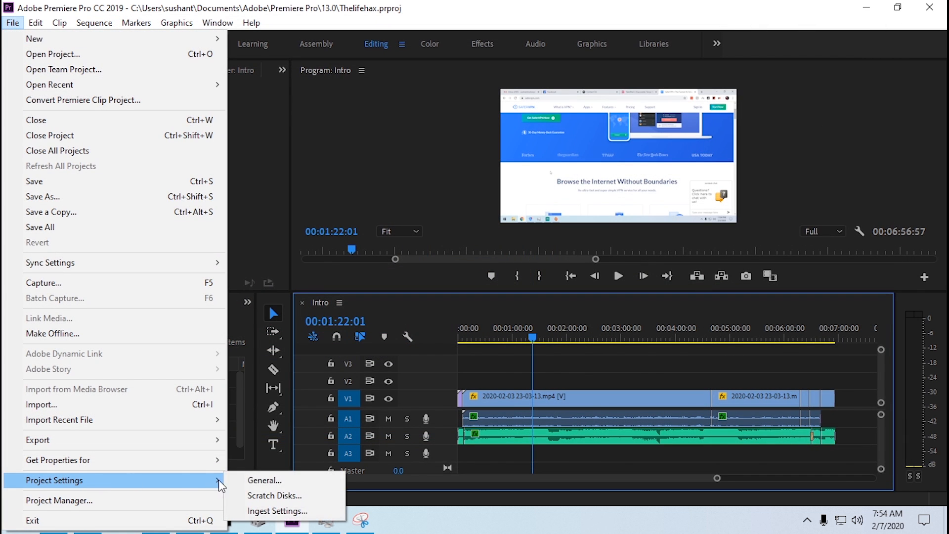
click(264, 480)
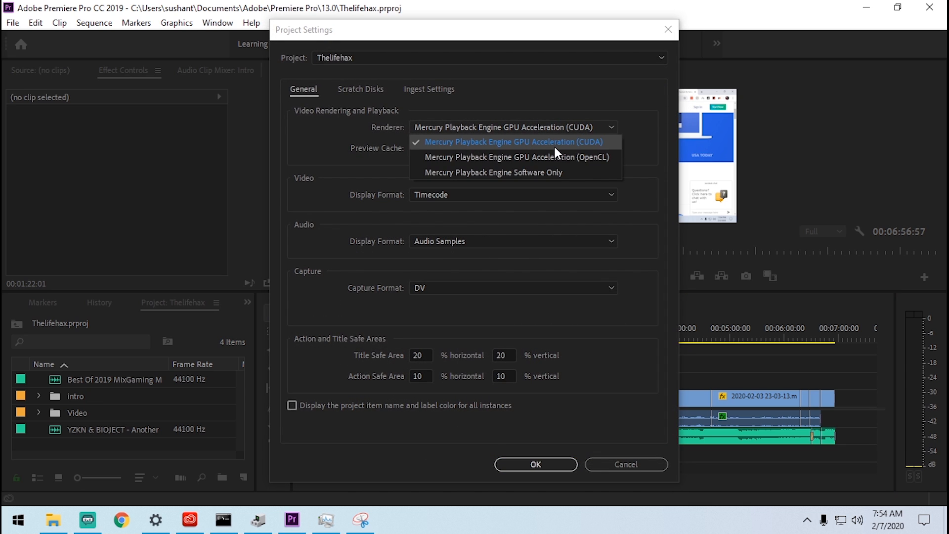
mouse_move(593, 148)
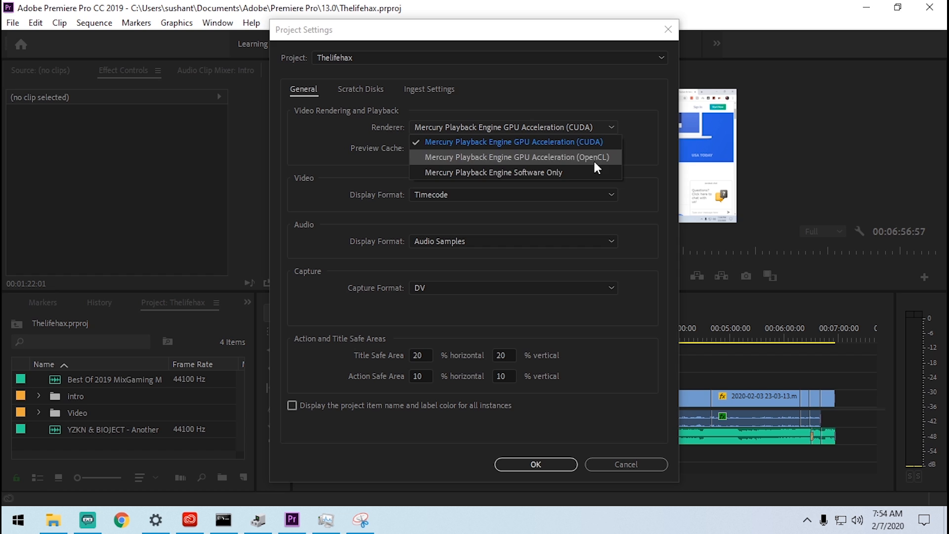
Keep the renderer on Mercury Playback Engine GPU Acceleration (CUDA) and confirm the settings.
click(514, 141)
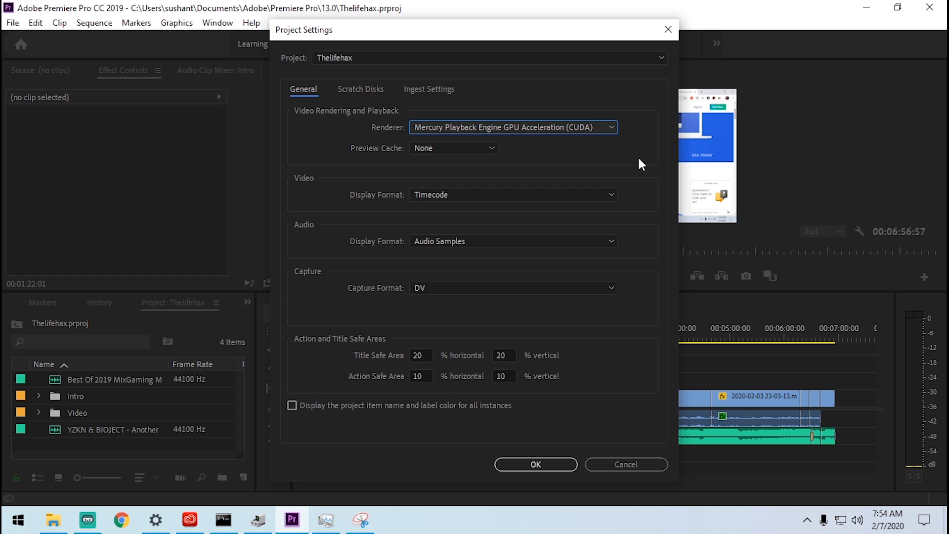
mouse_move(530, 143)
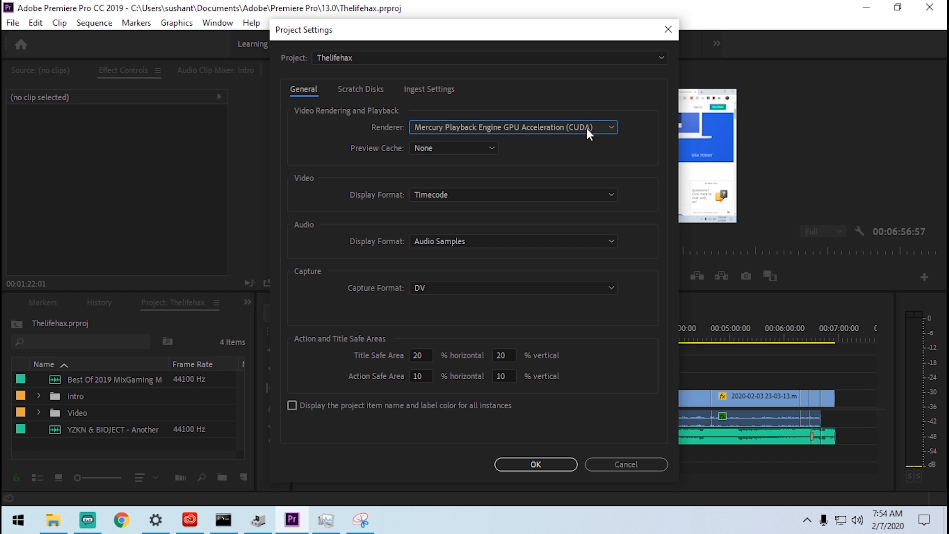
mouse_move(621, 313)
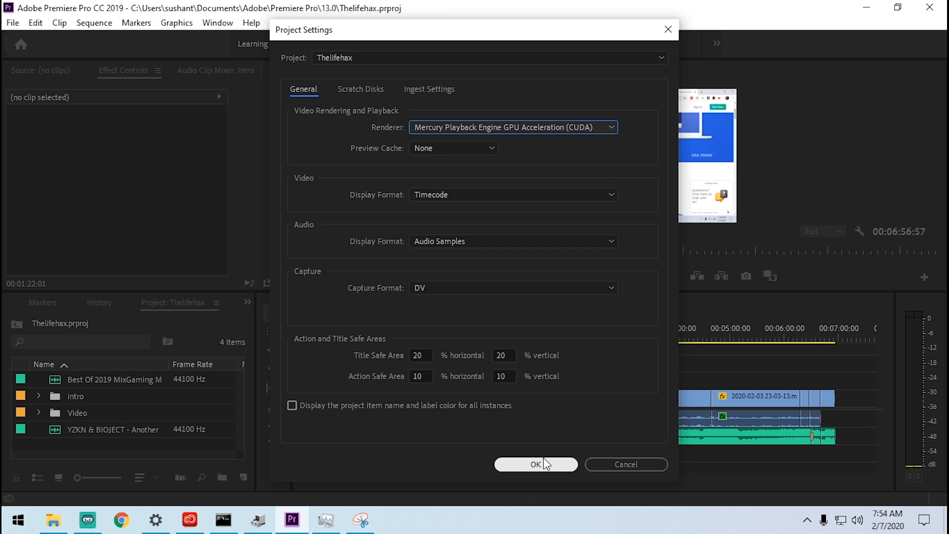
click(535, 465)
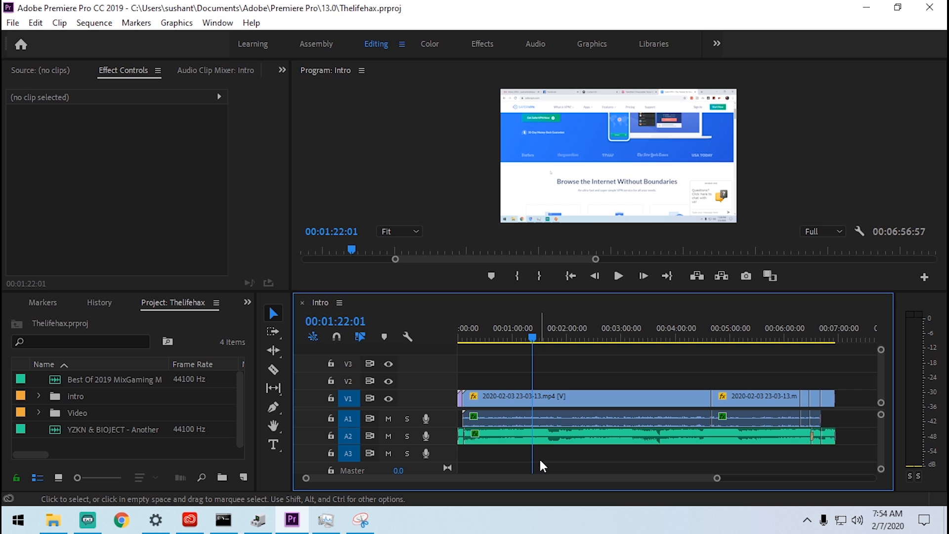
click(189, 520)
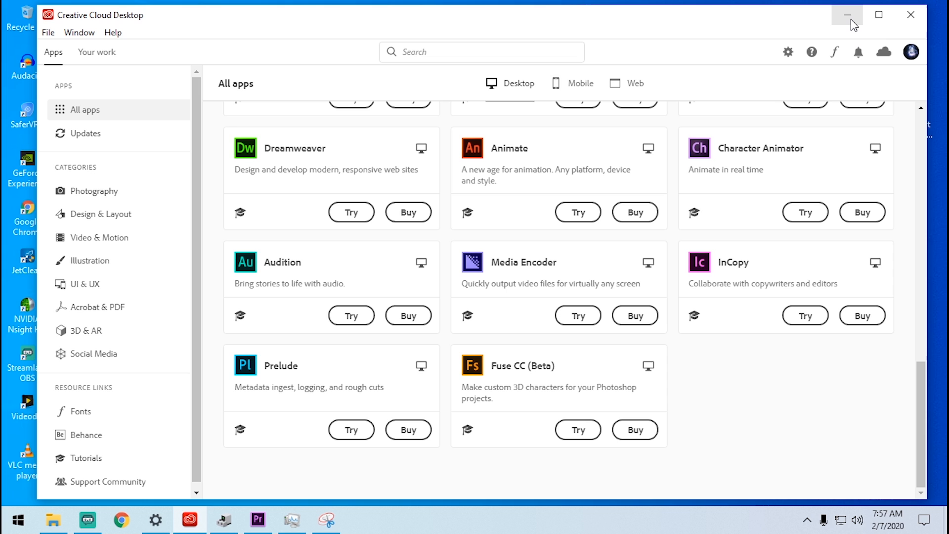
mouse_move(848, 15)
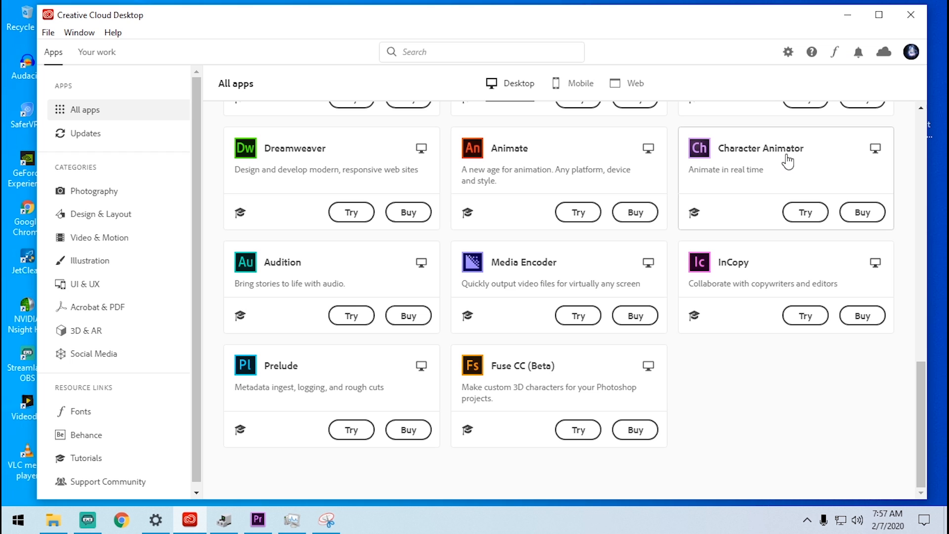
mouse_move(905, 75)
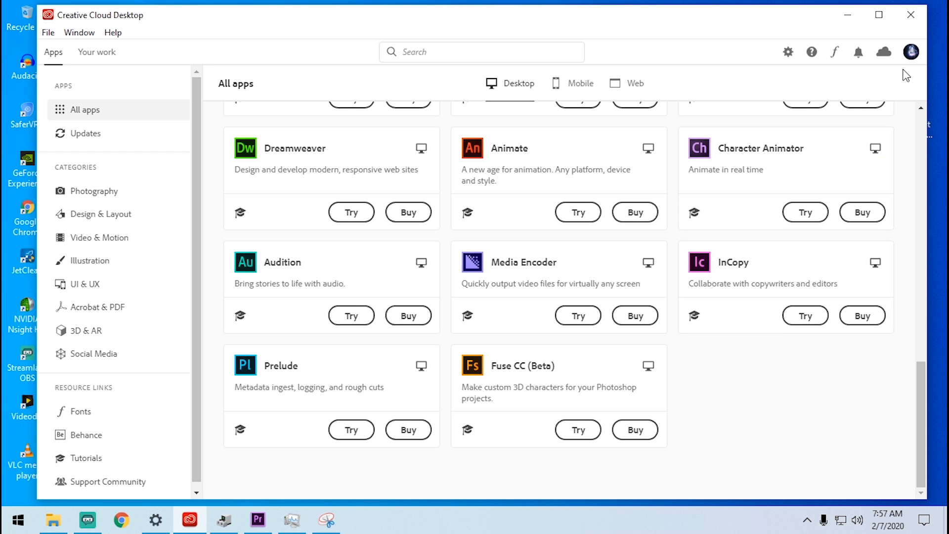